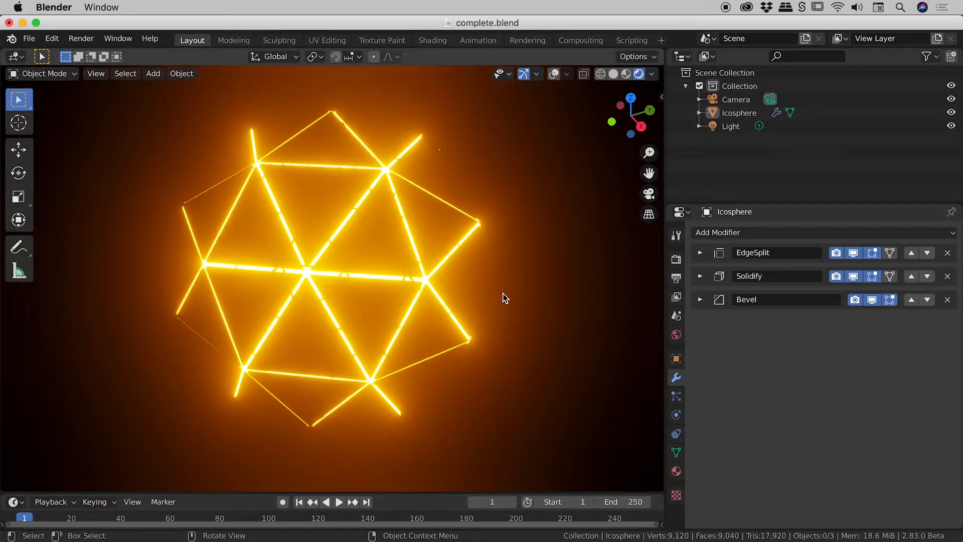
Step: Show the finished icosphere in plain solid shading, then begin a new file
click(152, 73)
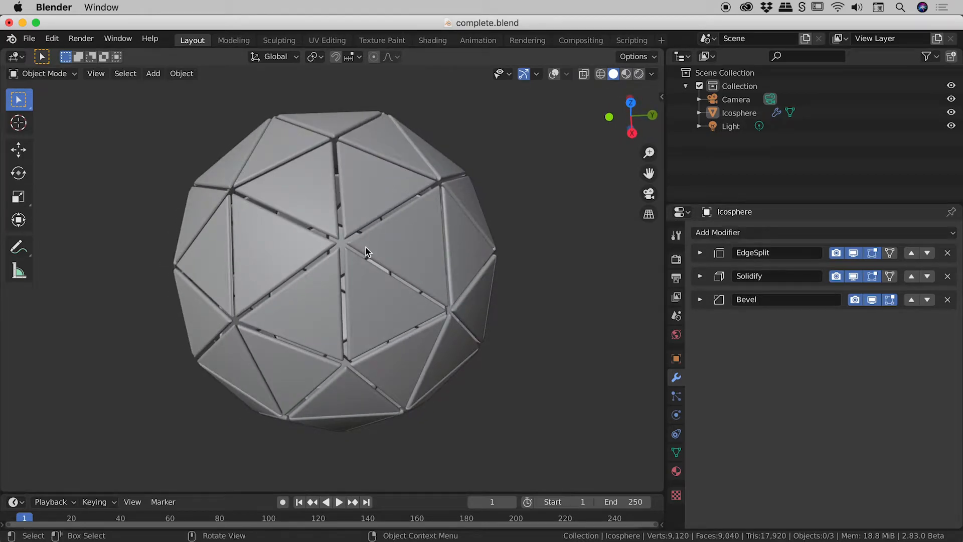
click(28, 38)
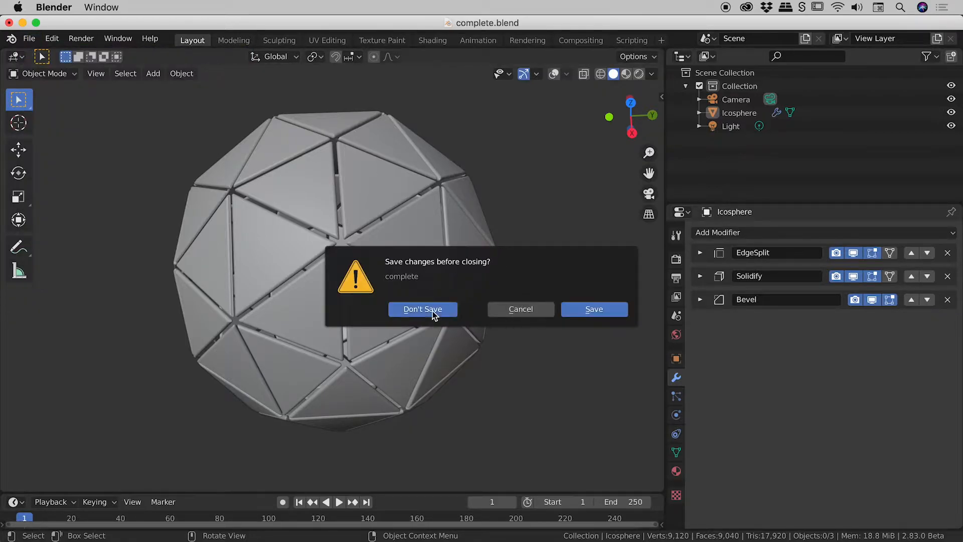
Step: Discard changes, delete the default cube and add an Ico Sphere at the origin
click(422, 309)
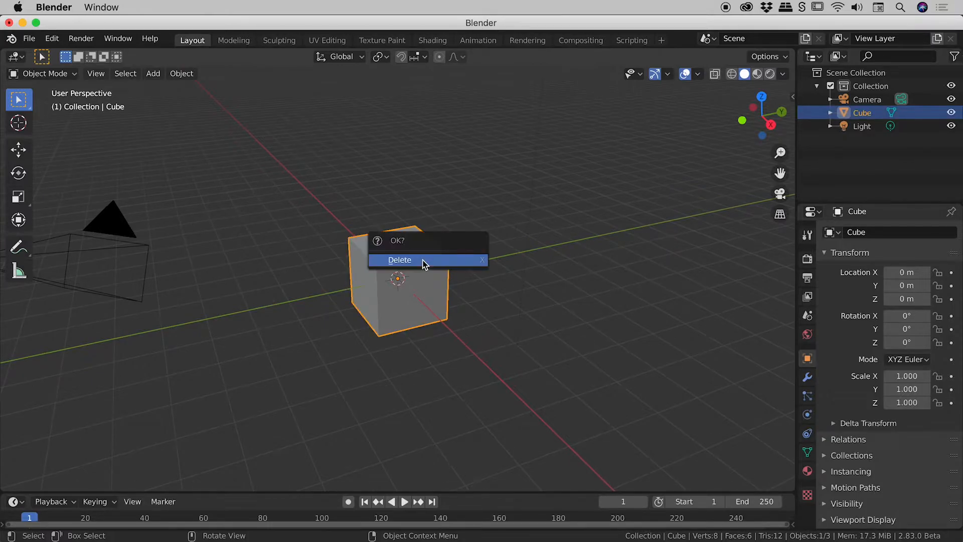
click(400, 259)
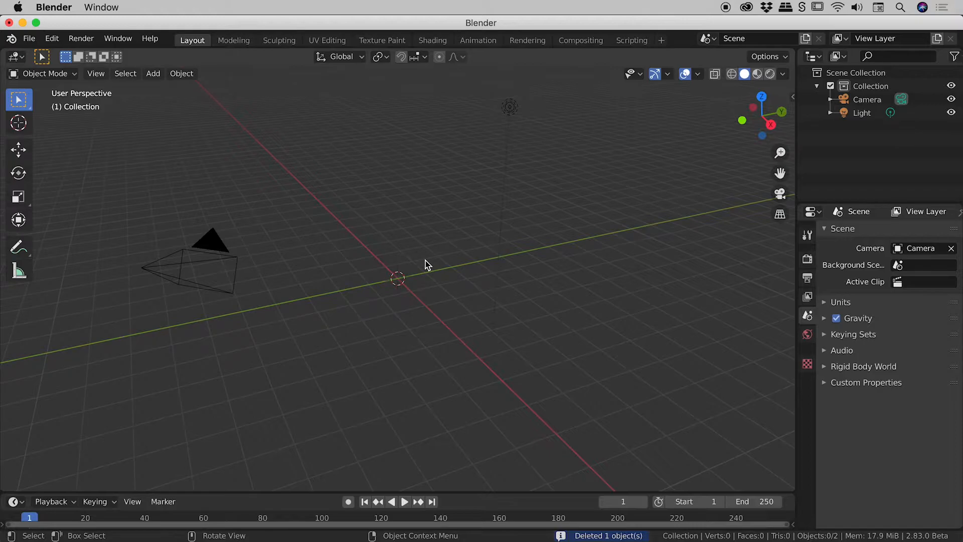
click(153, 73)
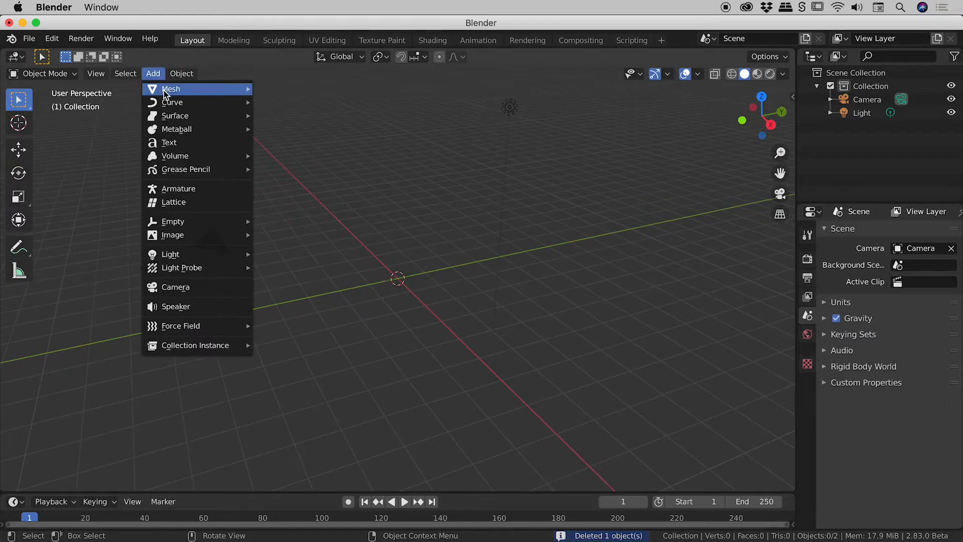
mouse_move(170, 88)
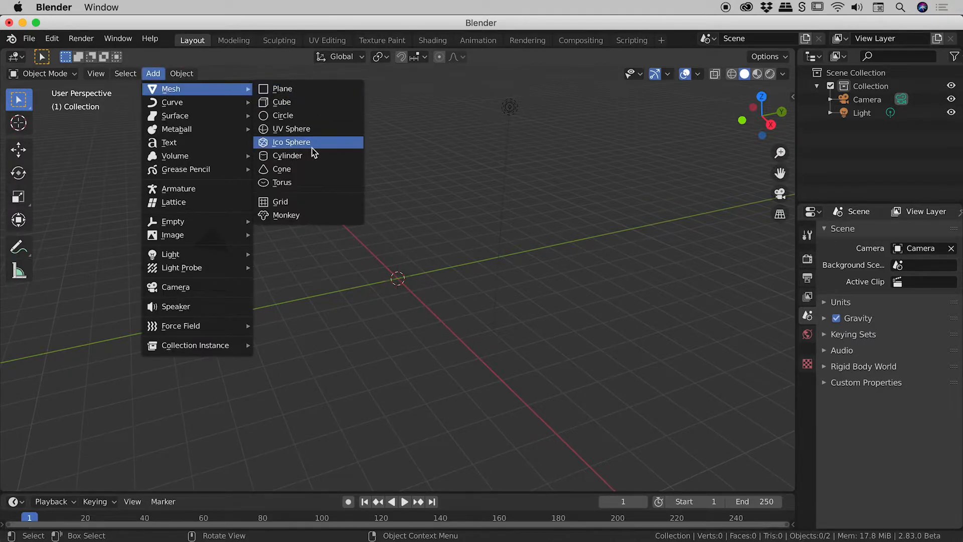
click(291, 142)
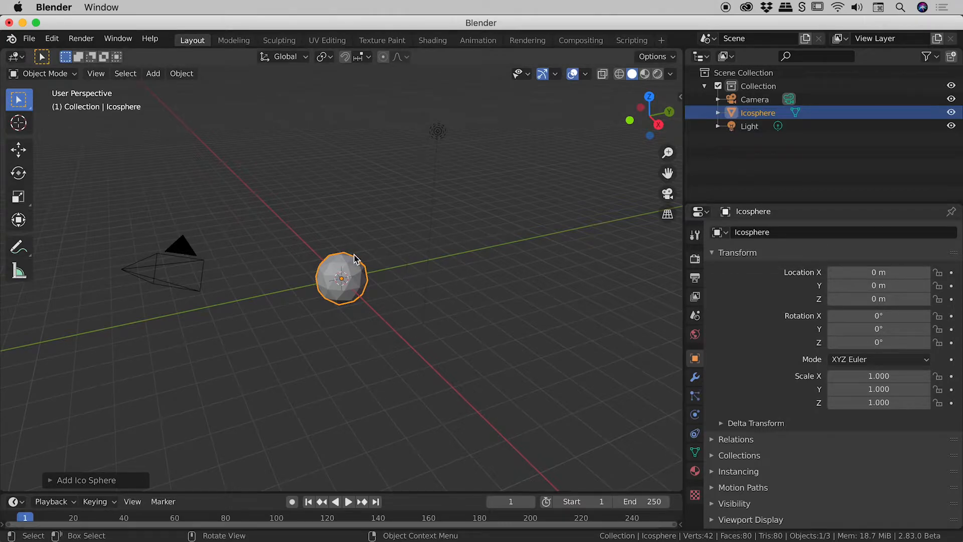
scroll(up, 3)
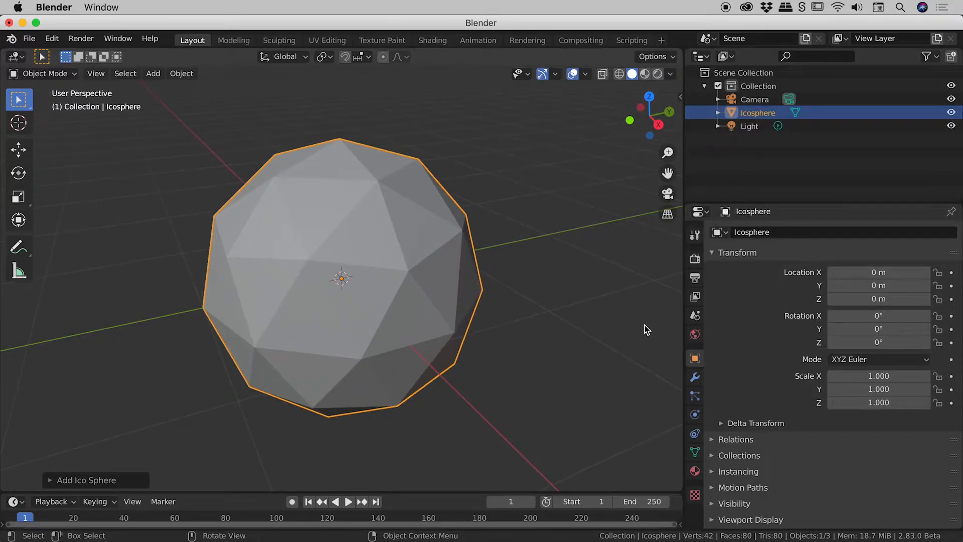
mouse_move(694, 376)
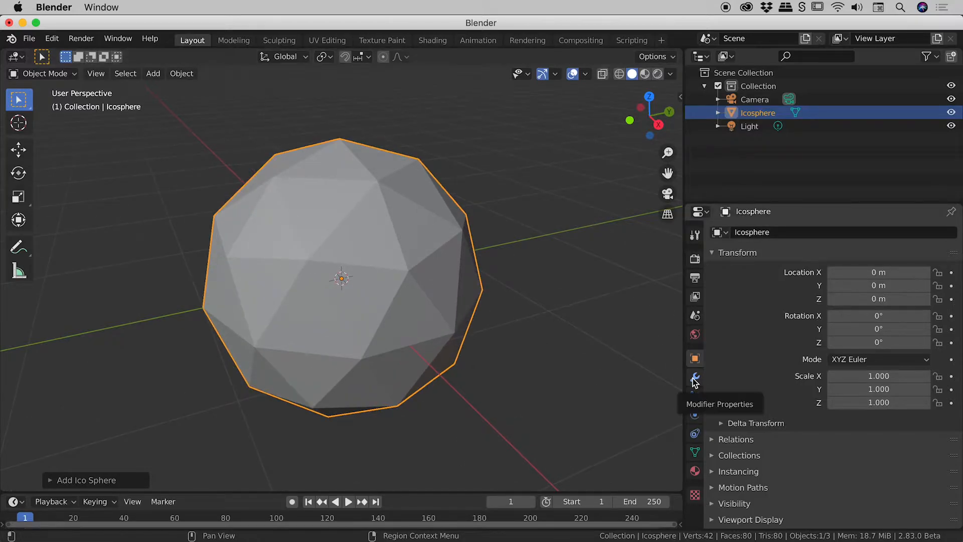
Step: Add an Edge Split modifier followed by a Solidify modifier to the icosphere
click(694, 377)
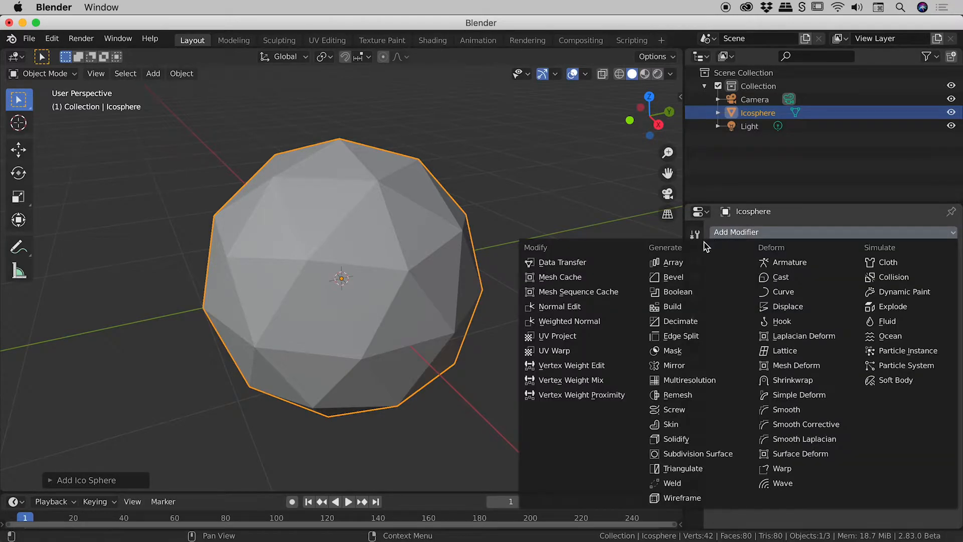
mouse_move(680, 335)
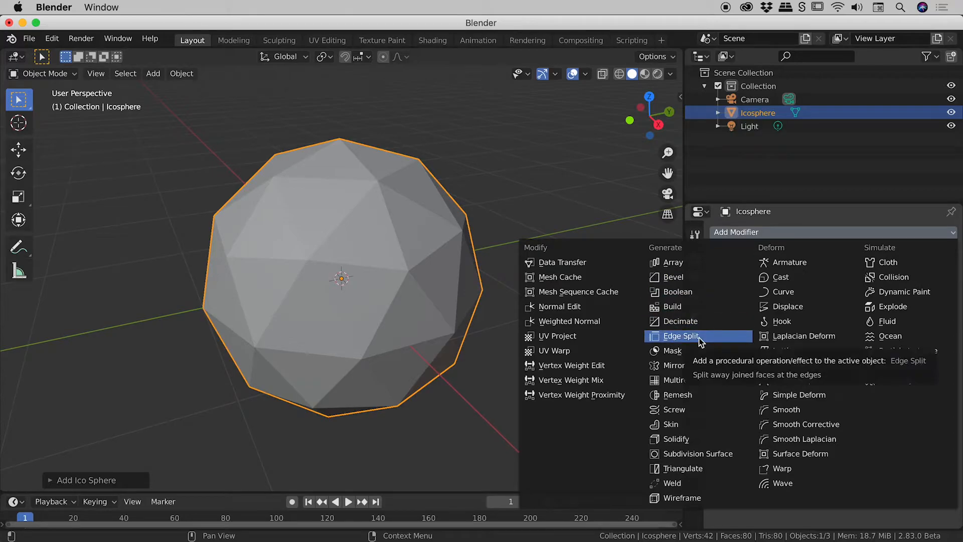
click(682, 335)
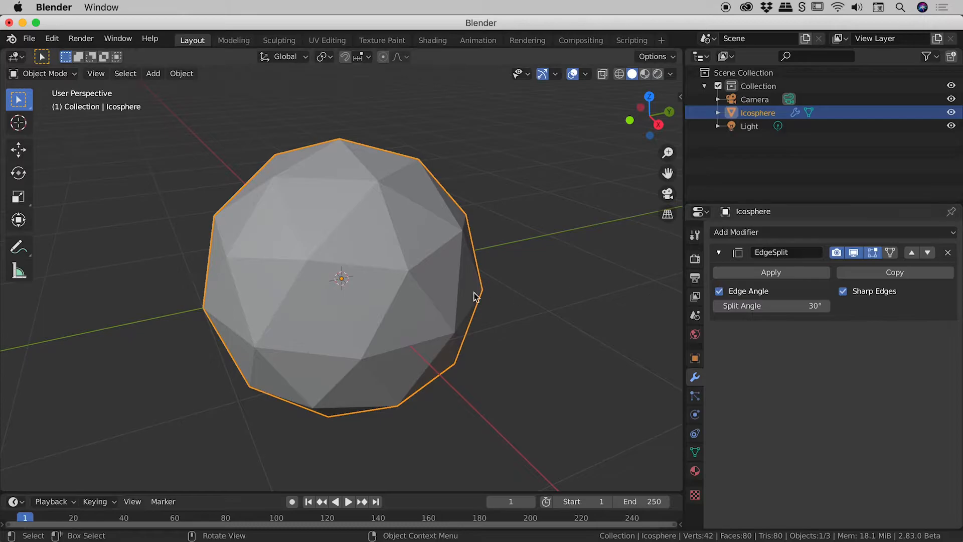
mouse_move(393, 265)
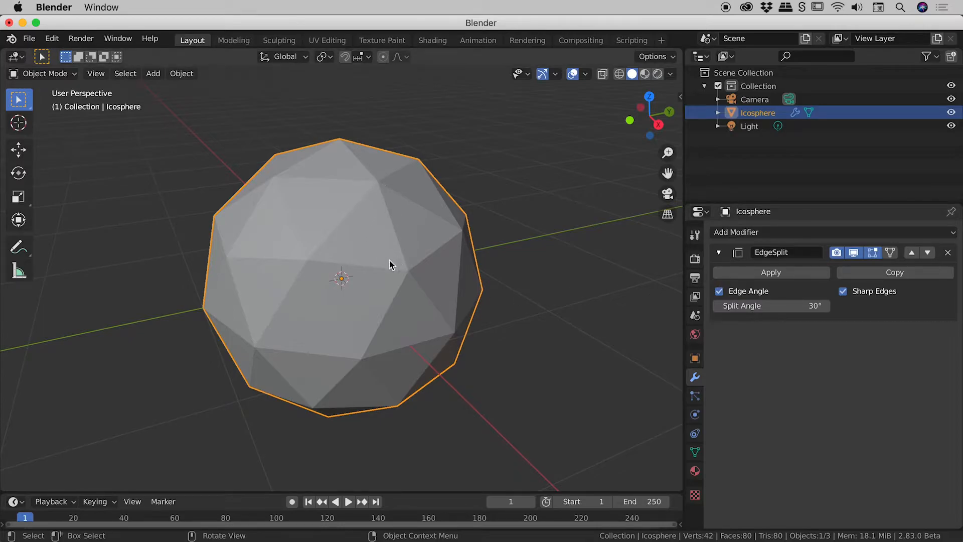
mouse_move(404, 278)
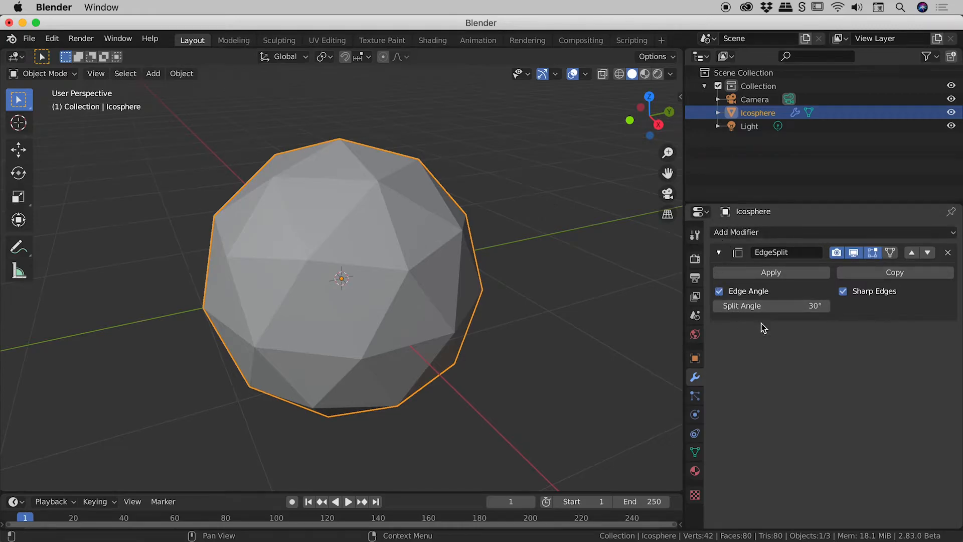
mouse_move(770, 332)
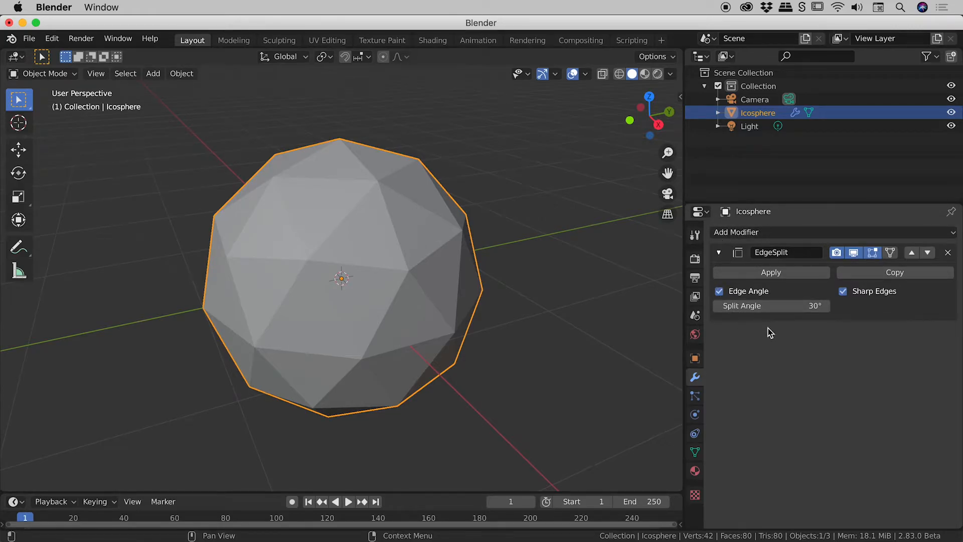
click(737, 232)
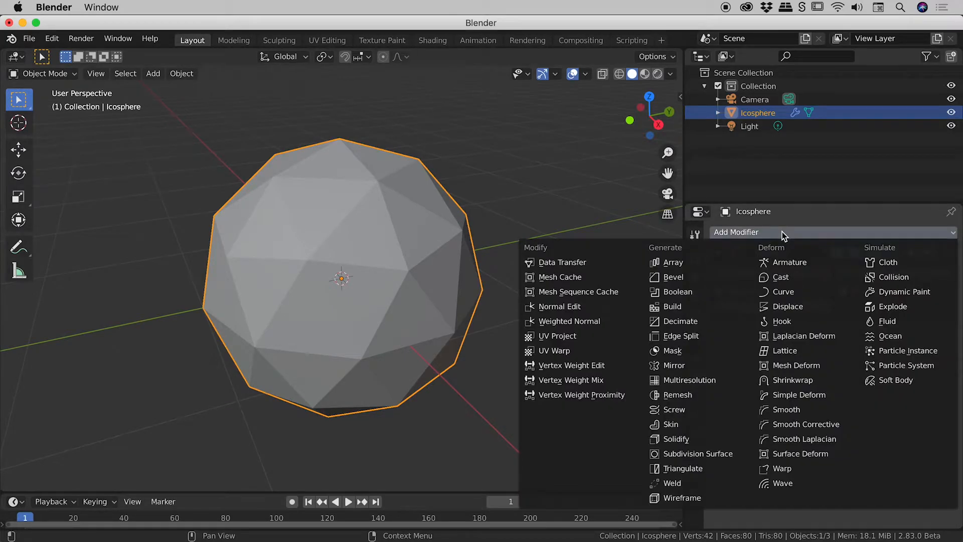
mouse_move(674, 439)
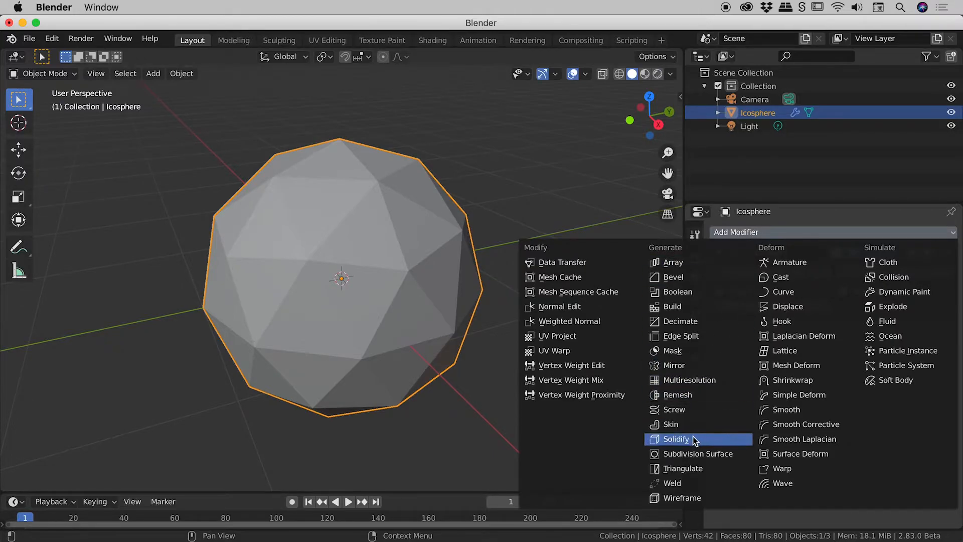
click(675, 438)
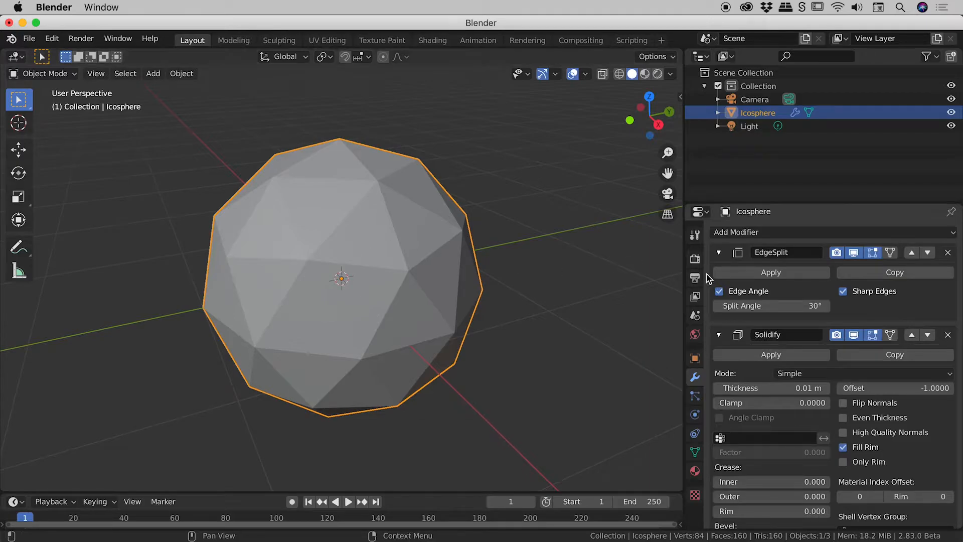
mouse_move(743, 262)
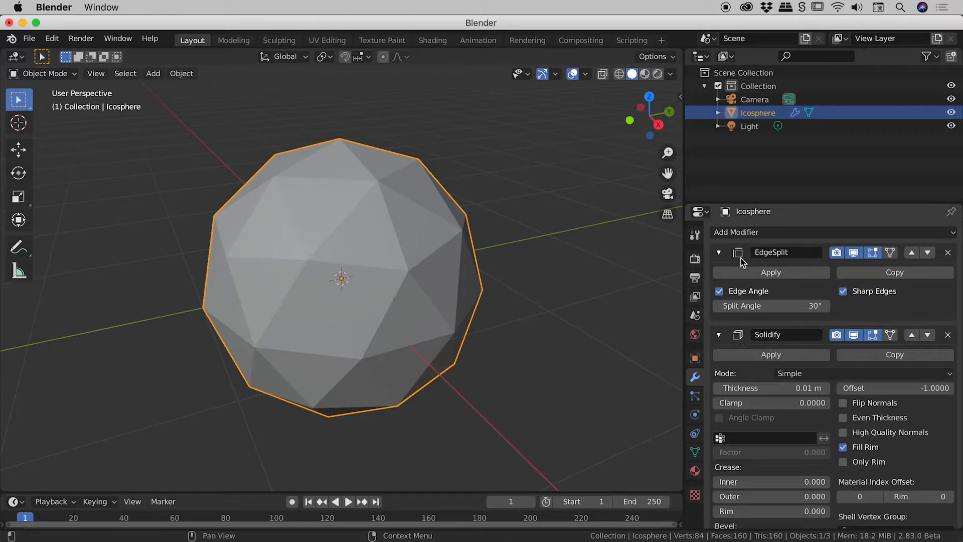
Step: Collapse Edge Split and set the Solidify offset to 1 for an outward thin shell
click(718, 251)
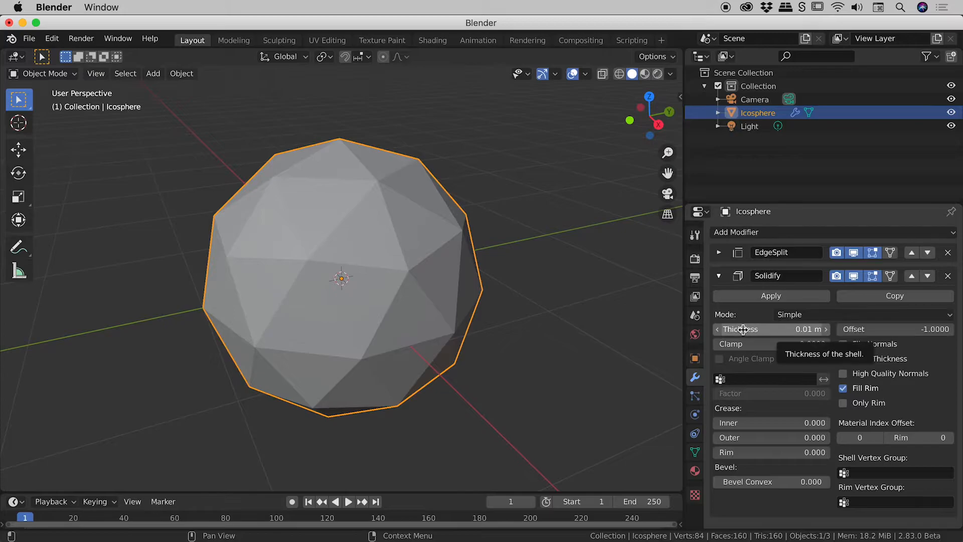
mouse_move(872, 329)
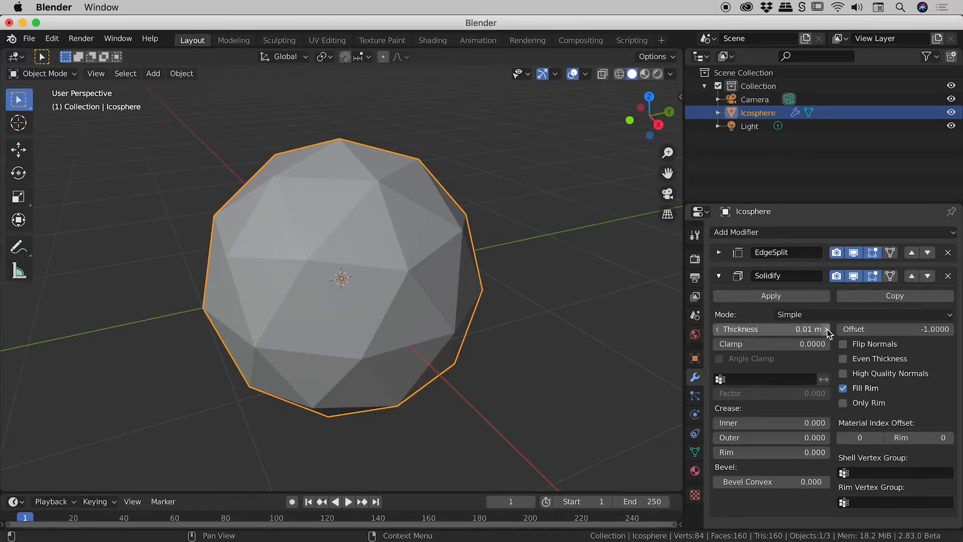
mouse_move(896, 329)
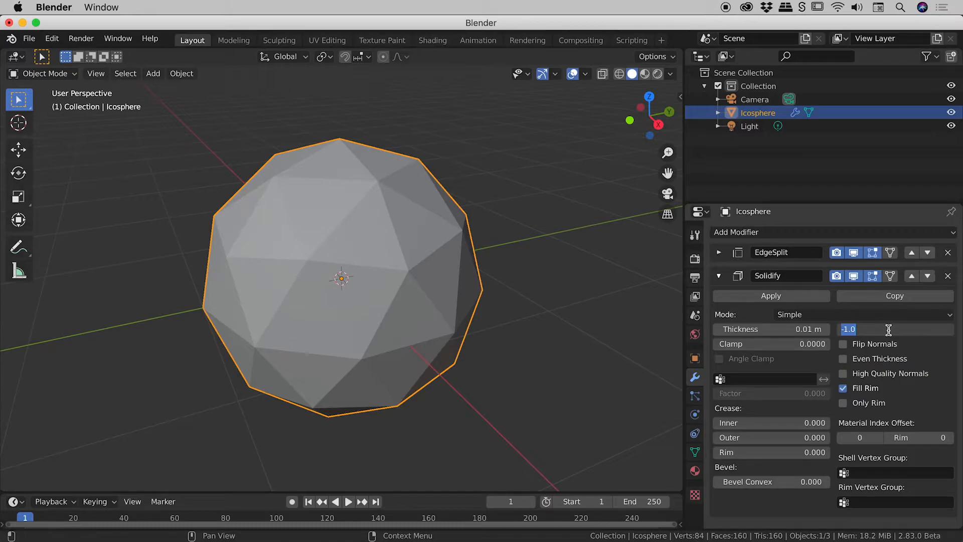
text(1)
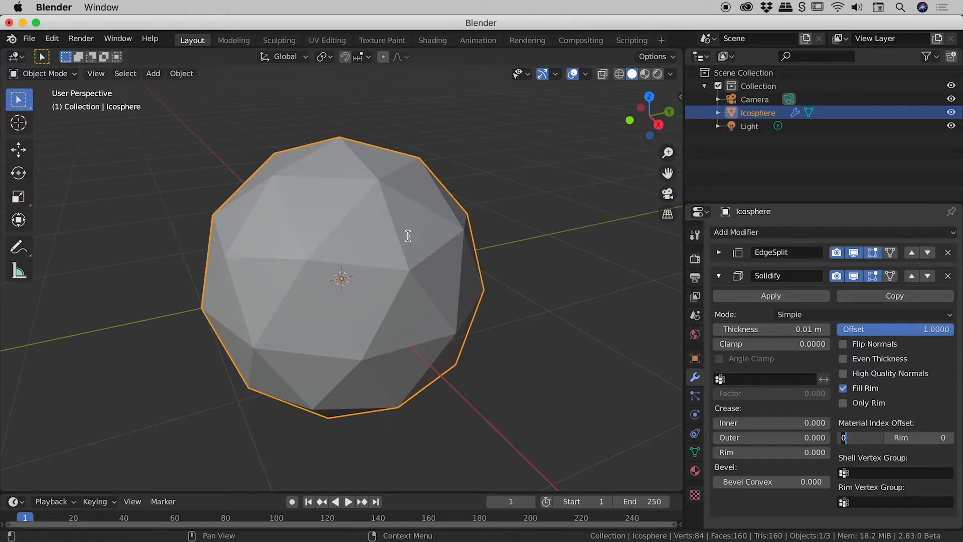
mouse_move(374, 319)
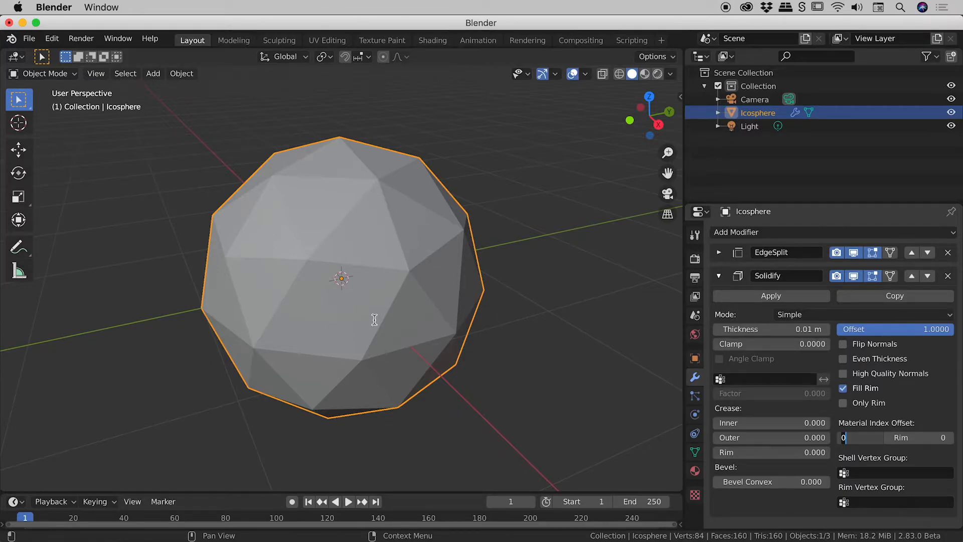
mouse_move(382, 232)
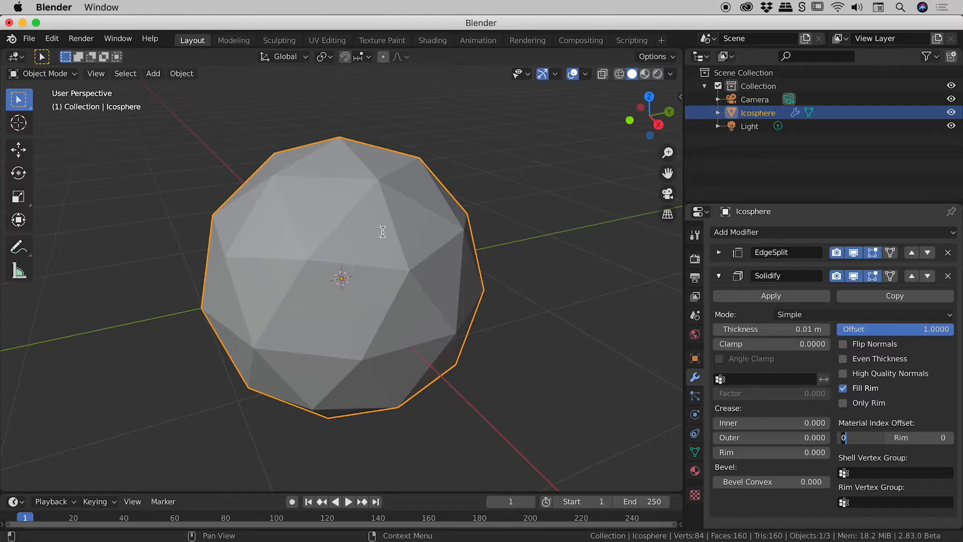
mouse_move(428, 241)
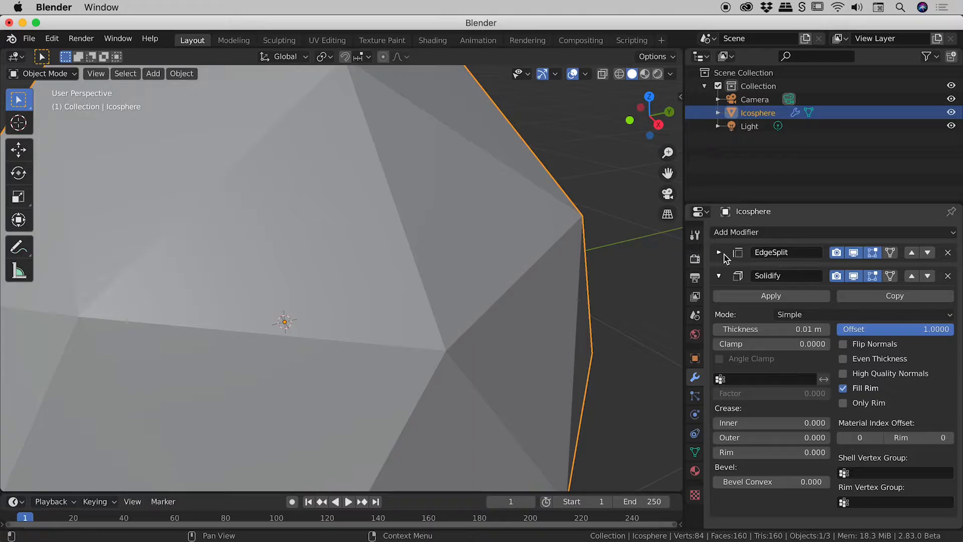
Step: Expand the Edge Split modifier to lower its split angle toward 10°
click(718, 252)
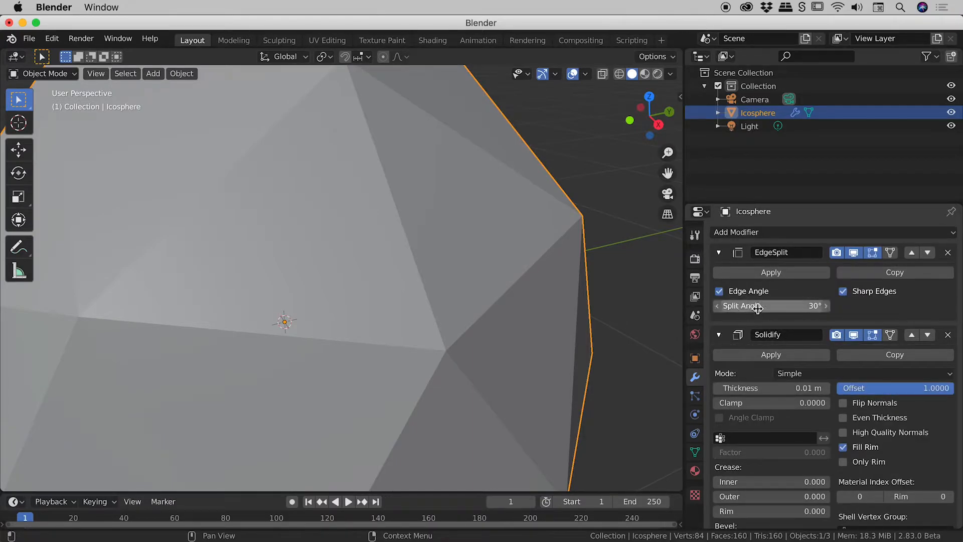
mouse_move(757, 305)
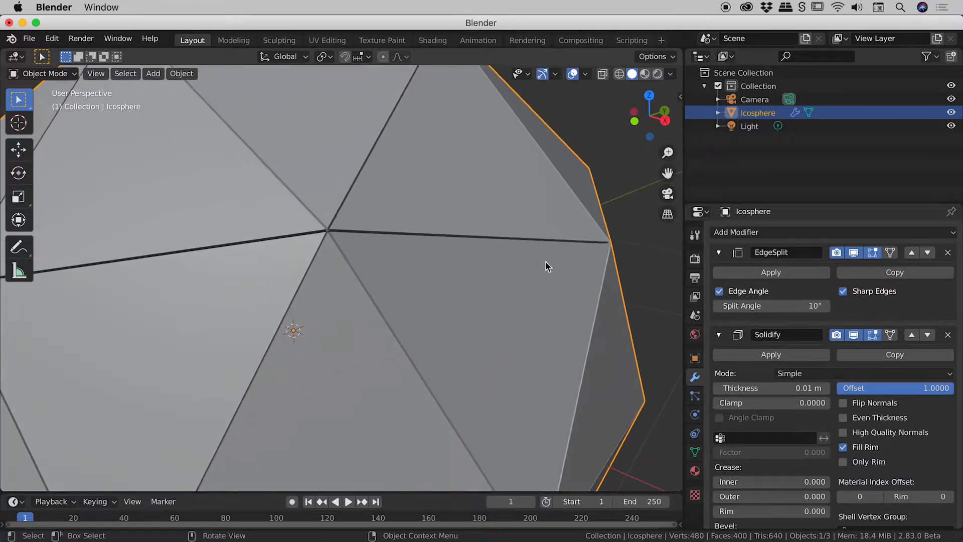
mouse_move(342, 240)
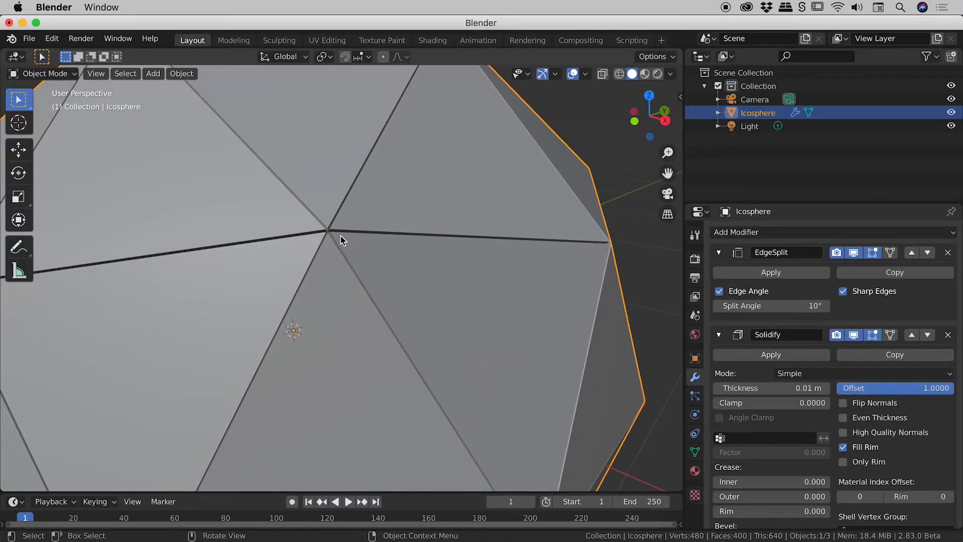
Step: Set the shell thickness to 0.03 m so gaps open between the panels, and inspect a gap up close
click(718, 252)
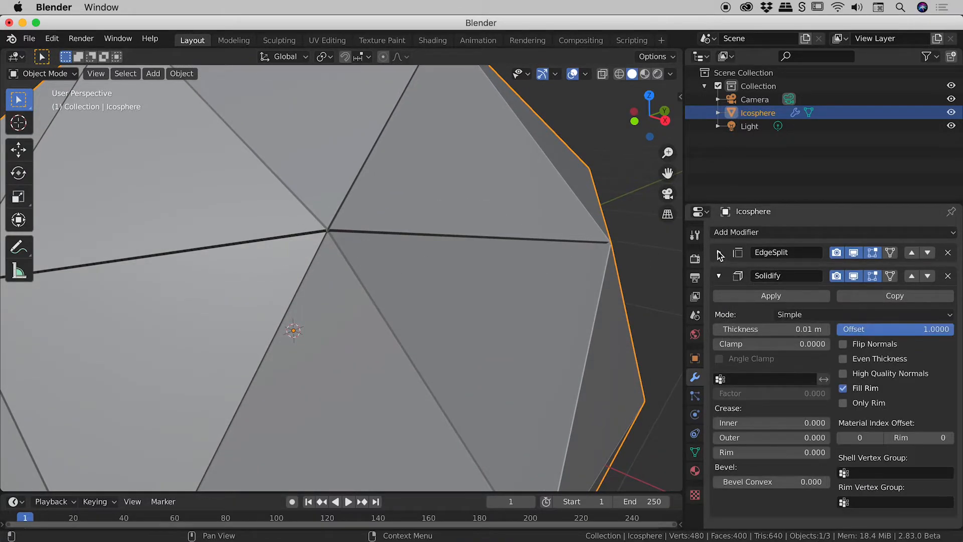
click(718, 252)
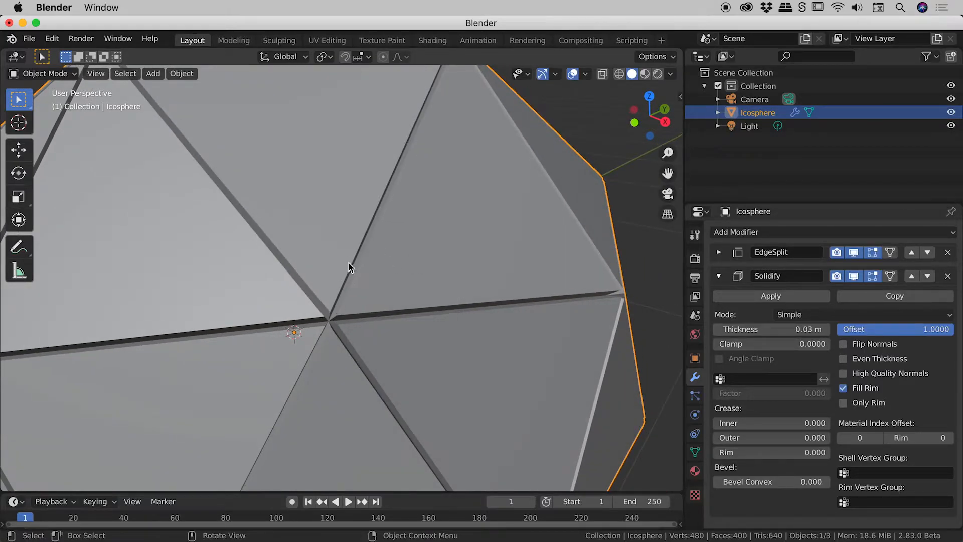
double_click(895, 329)
text(3.0000)
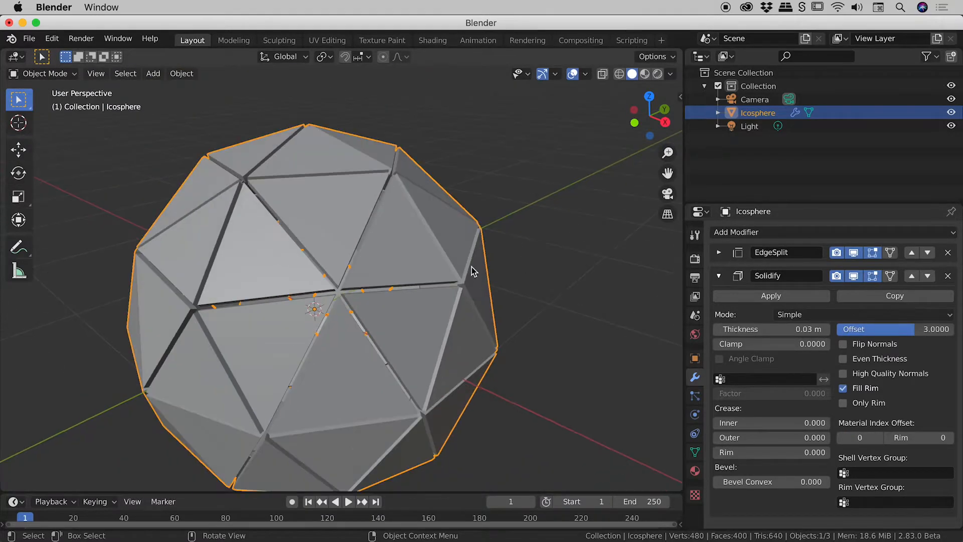
drag(472, 270, 516, 255)
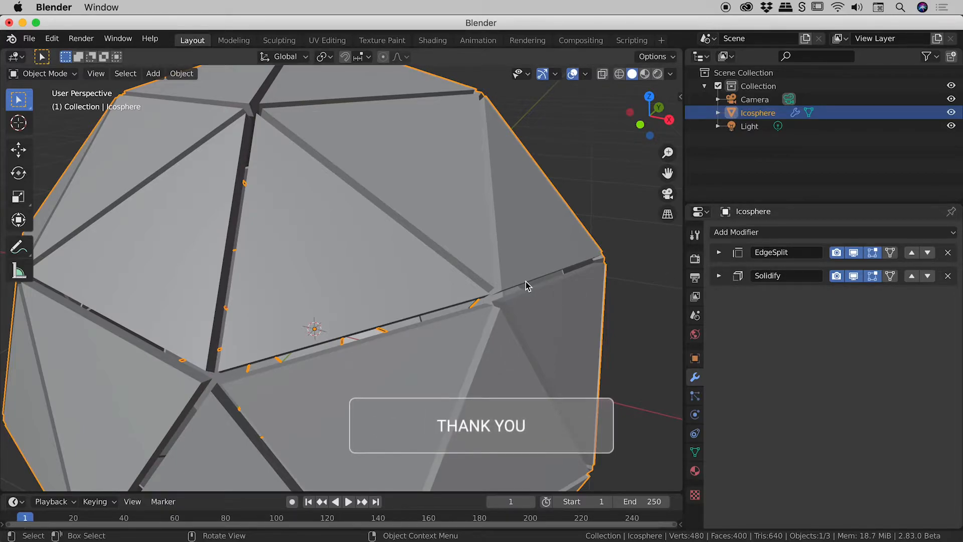
drag(528, 286, 633, 307)
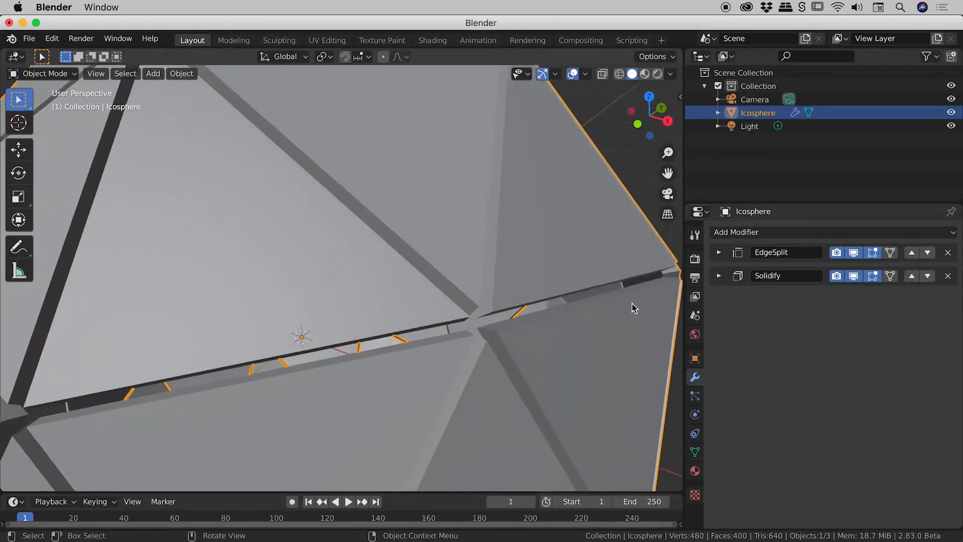
Step: Add a Bevel modifier to round off the panel edges
click(736, 231)
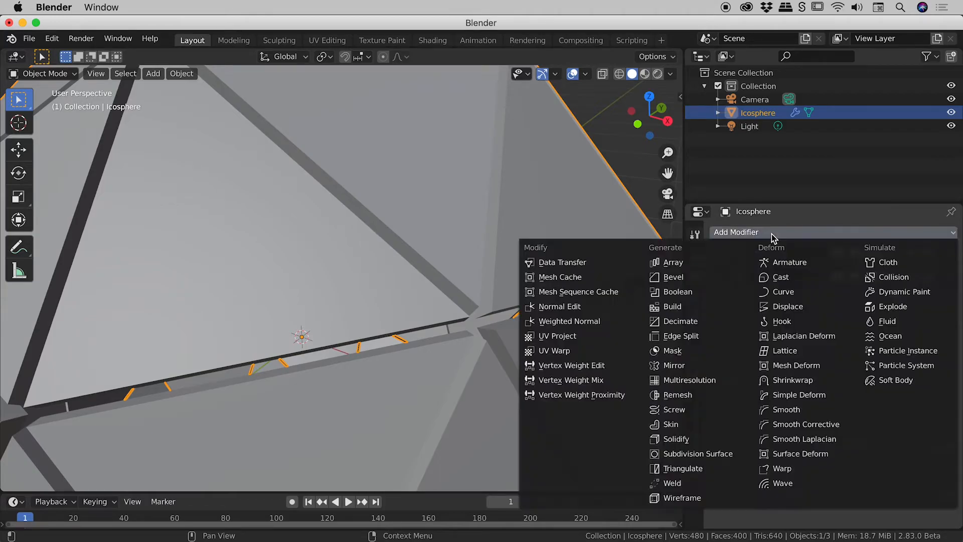
mouse_move(672, 277)
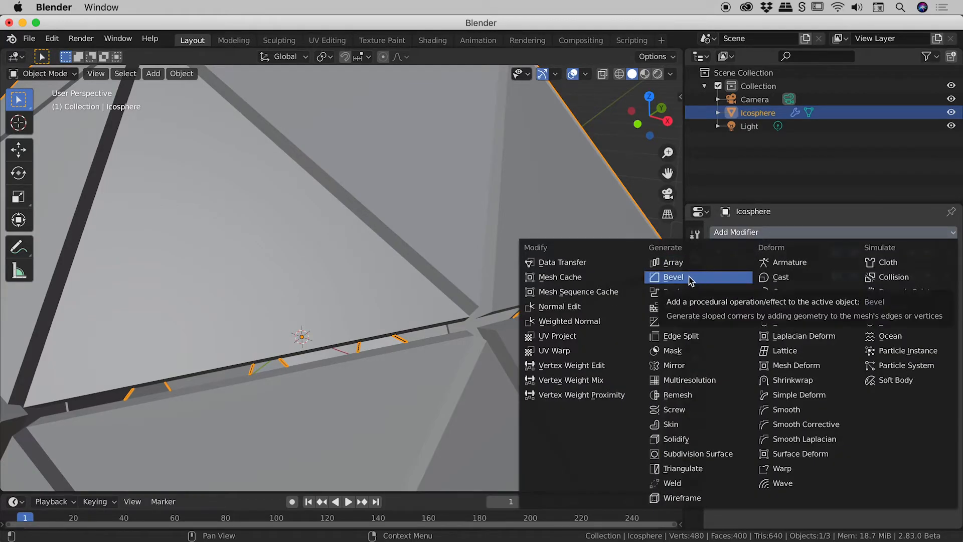
click(673, 277)
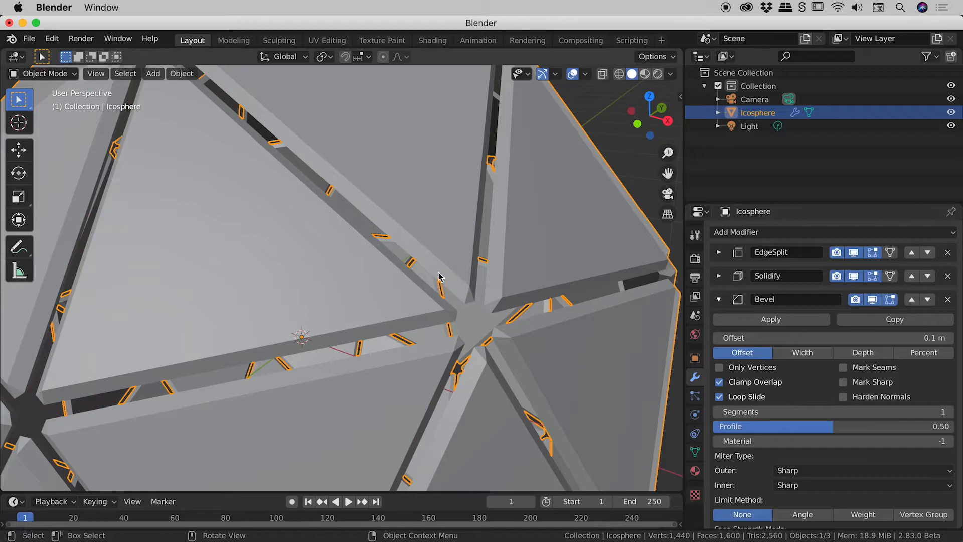
mouse_move(491, 295)
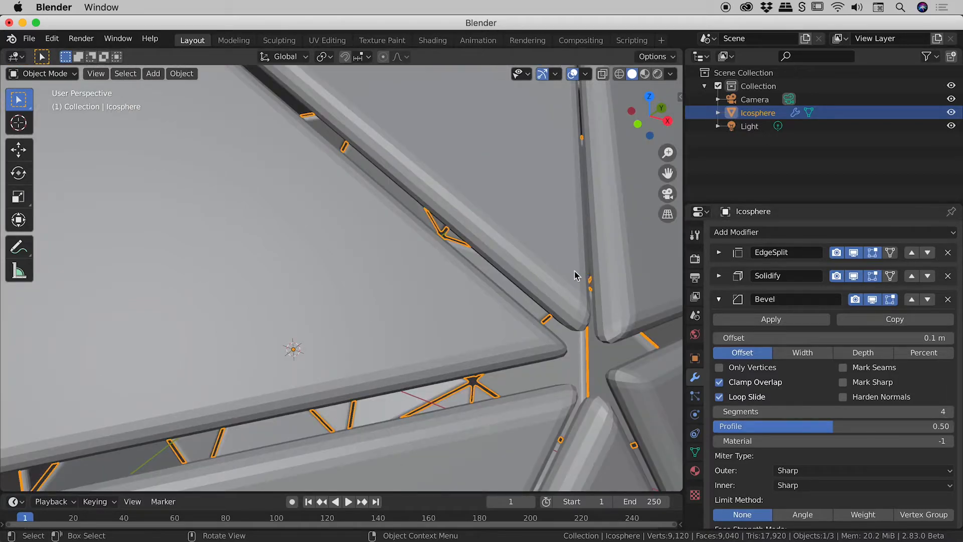
mouse_move(522, 272)
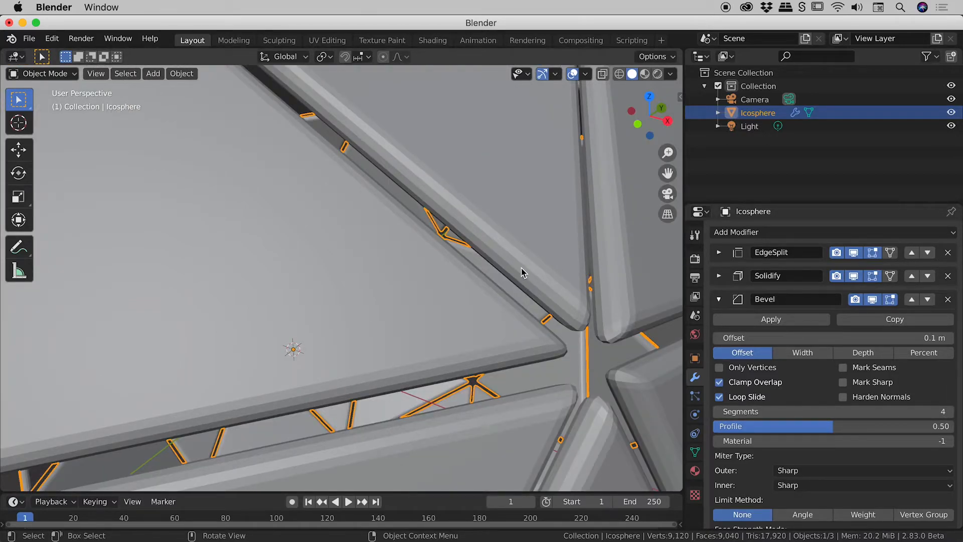
mouse_move(312, 199)
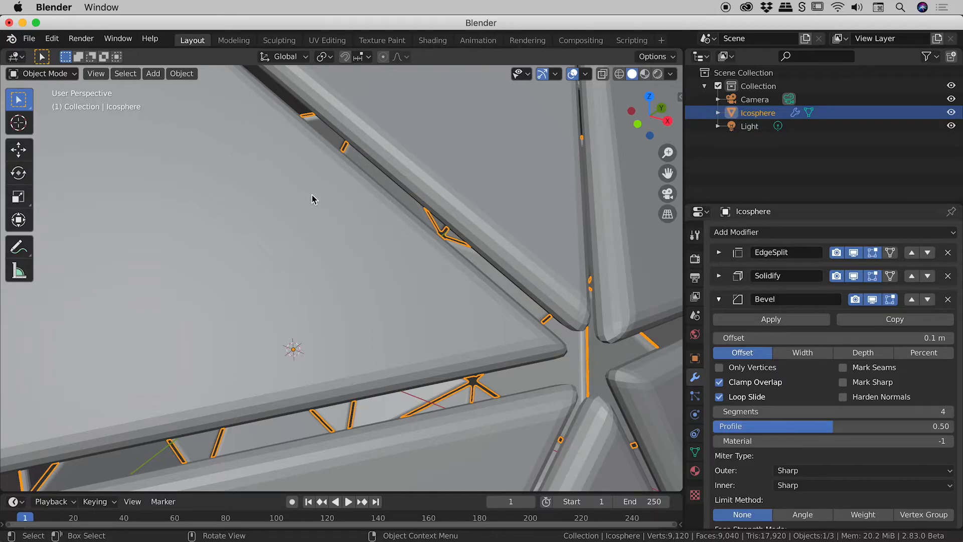
Step: Apply Shade Smooth to the bevelled icosphere panels
right_click(312, 198)
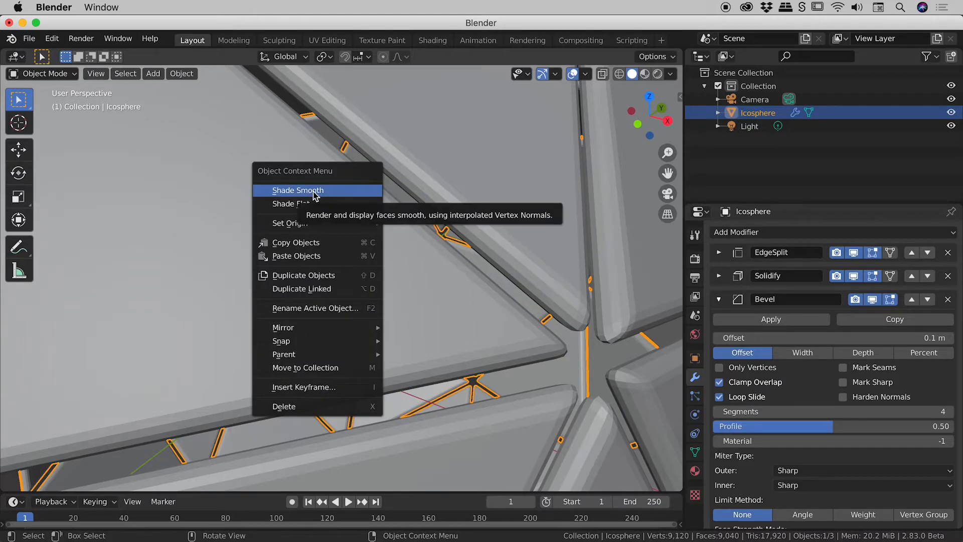
click(296, 189)
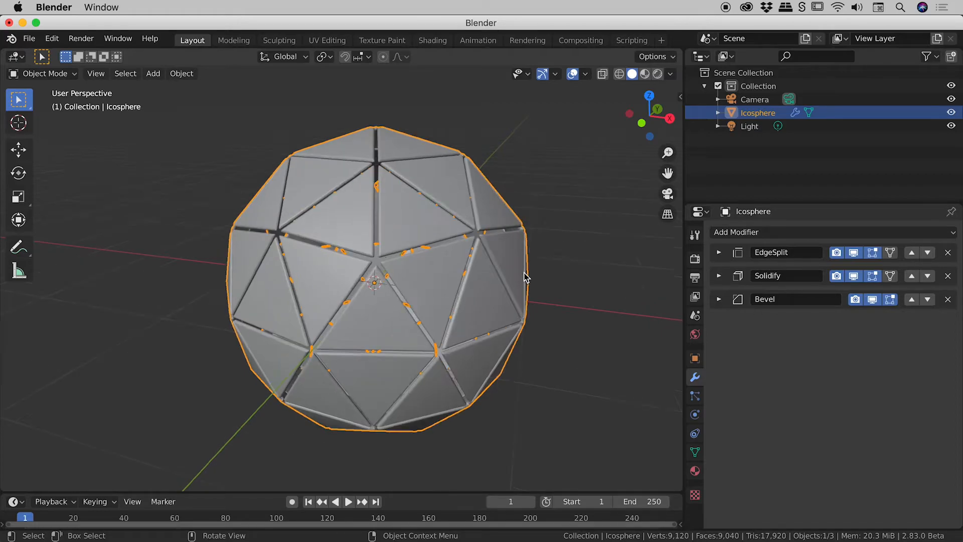
mouse_move(631, 73)
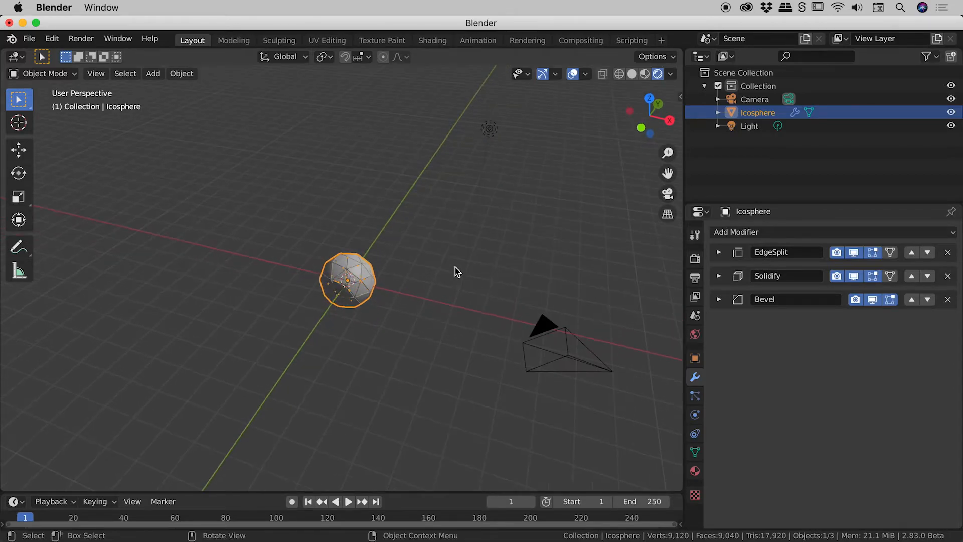
mouse_move(424, 208)
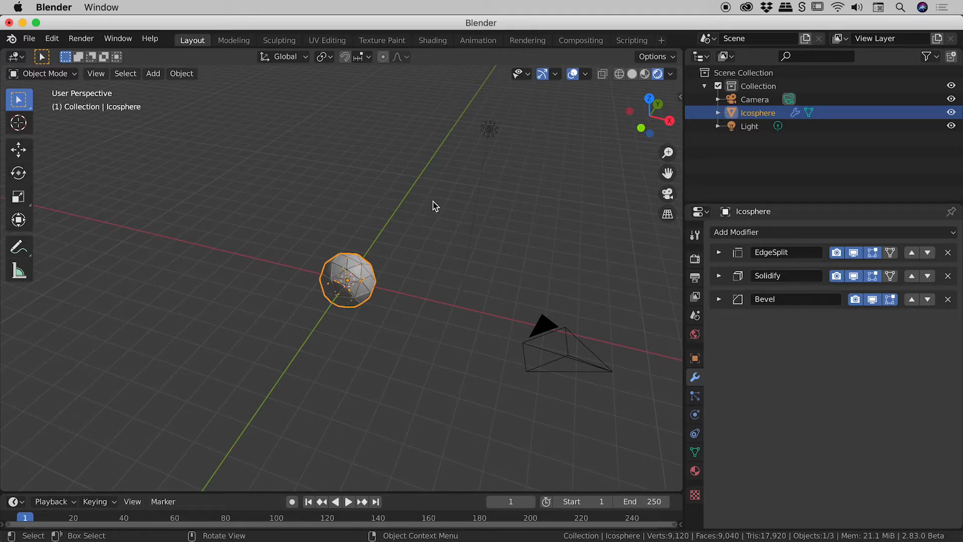
mouse_move(500, 151)
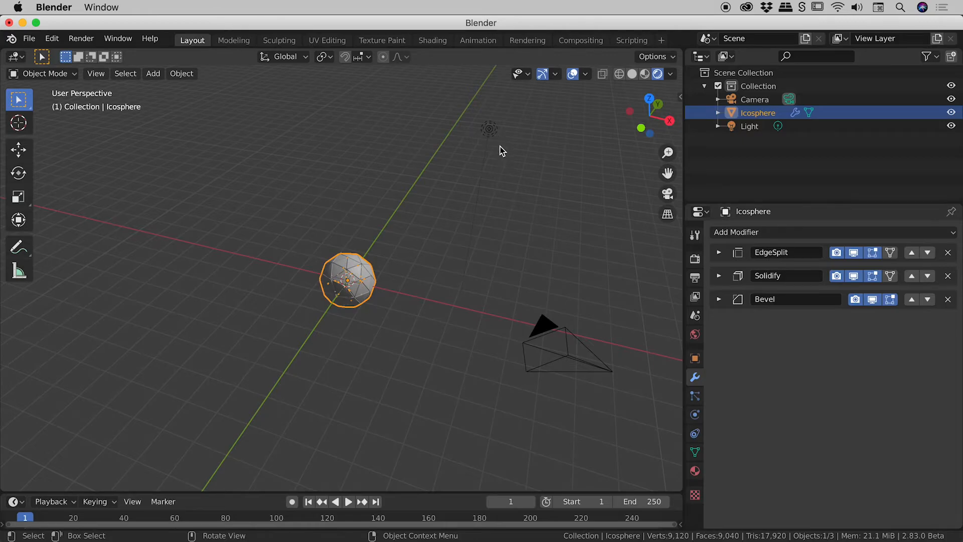
Step: Set the point light's power to 10000 W and its colour to orange
click(748, 127)
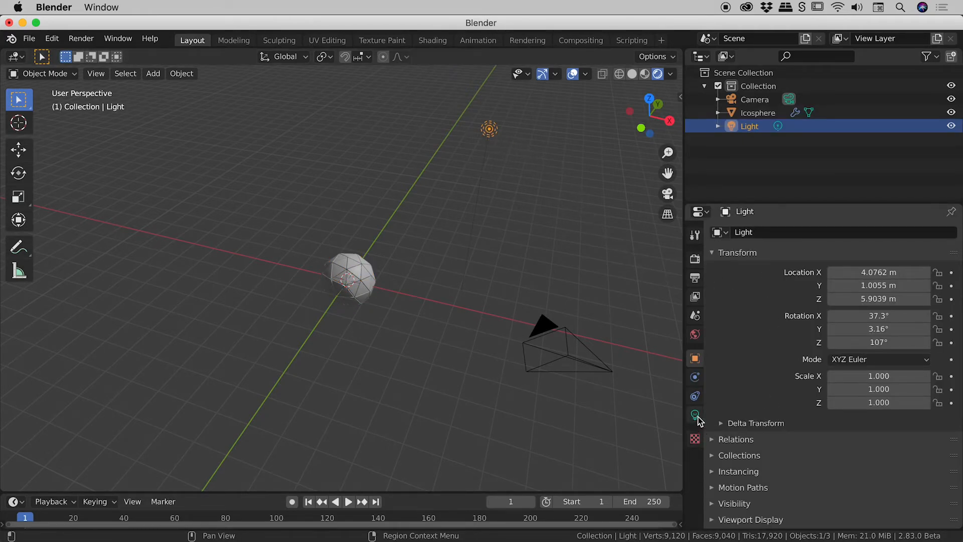
click(694, 414)
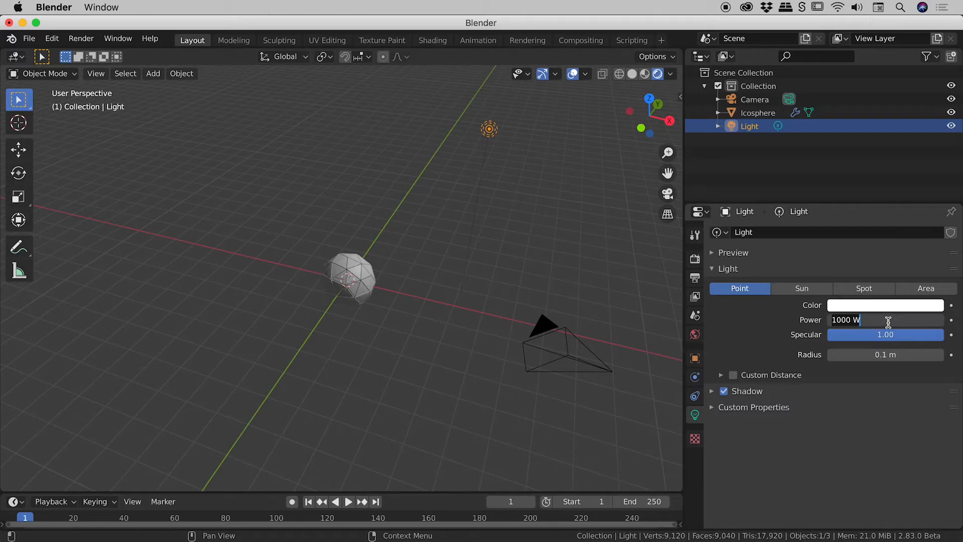
text(10)
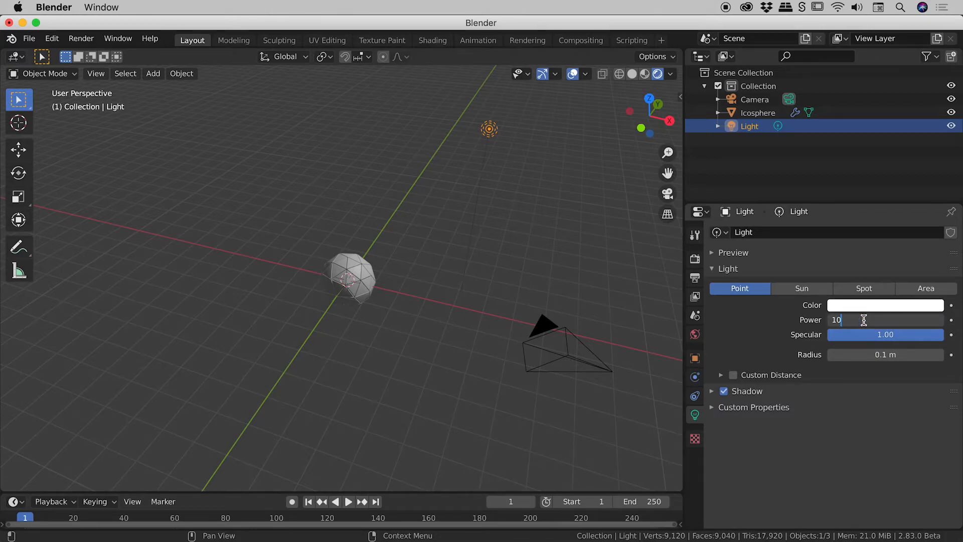
text(10000 W)
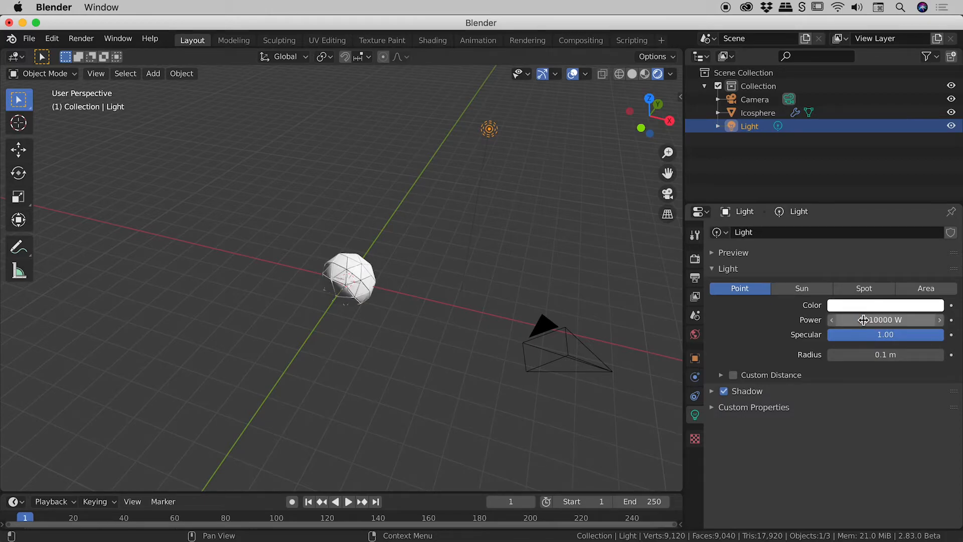
mouse_move(857, 306)
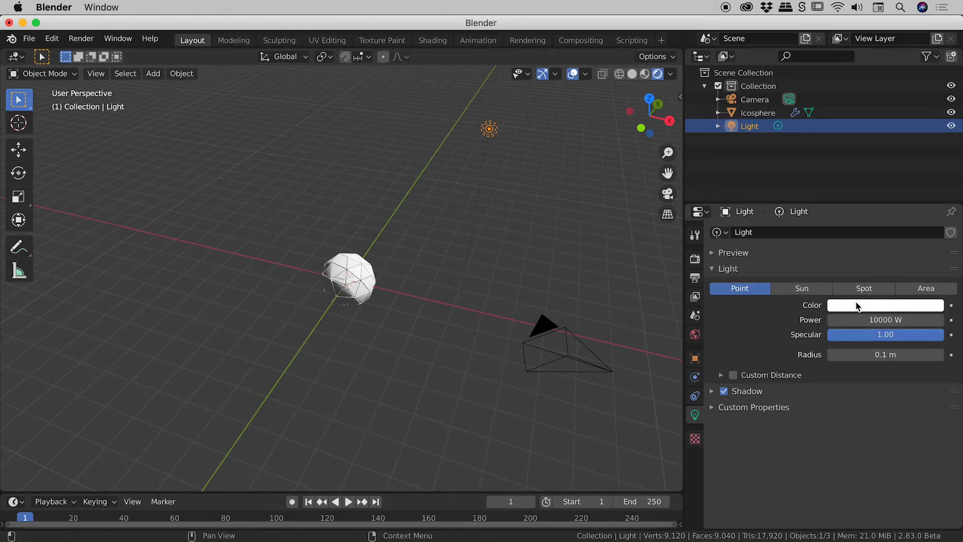
click(884, 305)
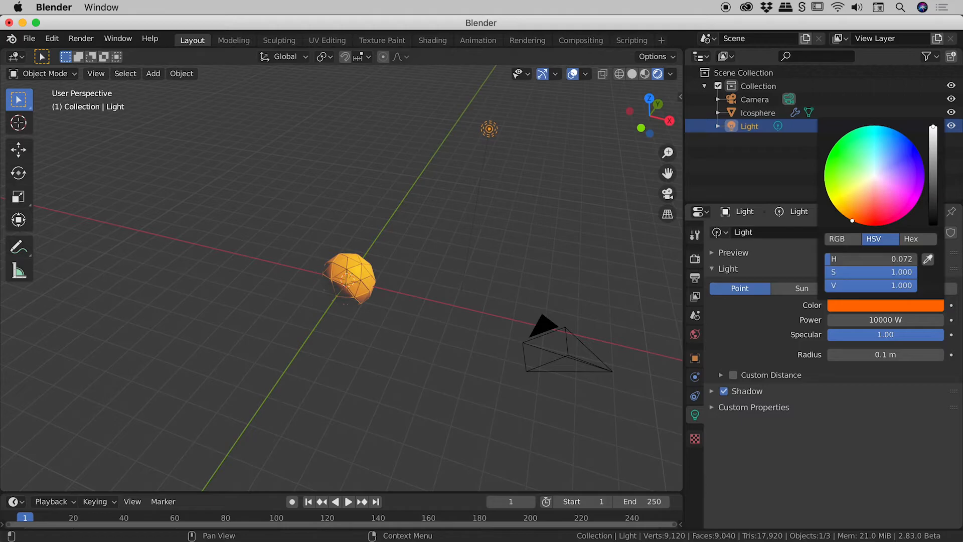
mouse_move(842, 258)
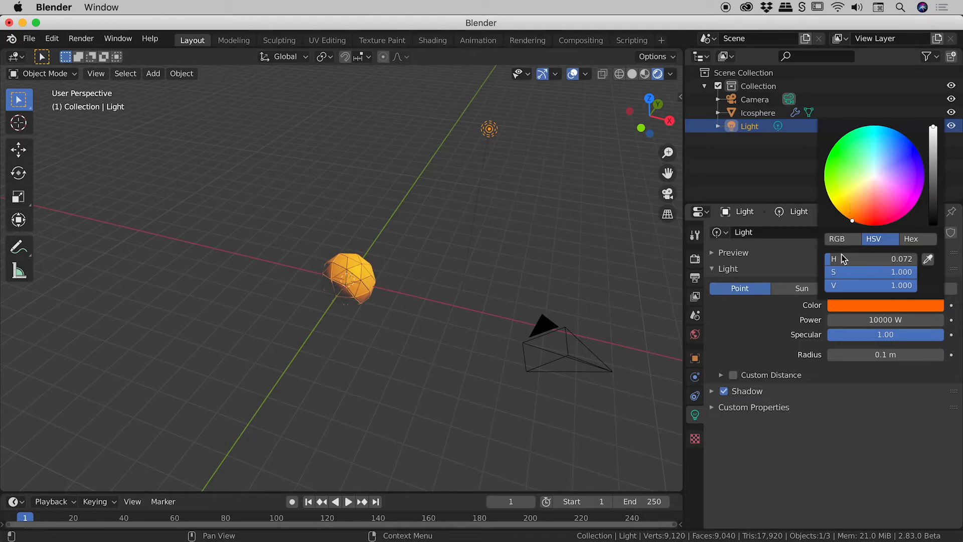
click(500, 133)
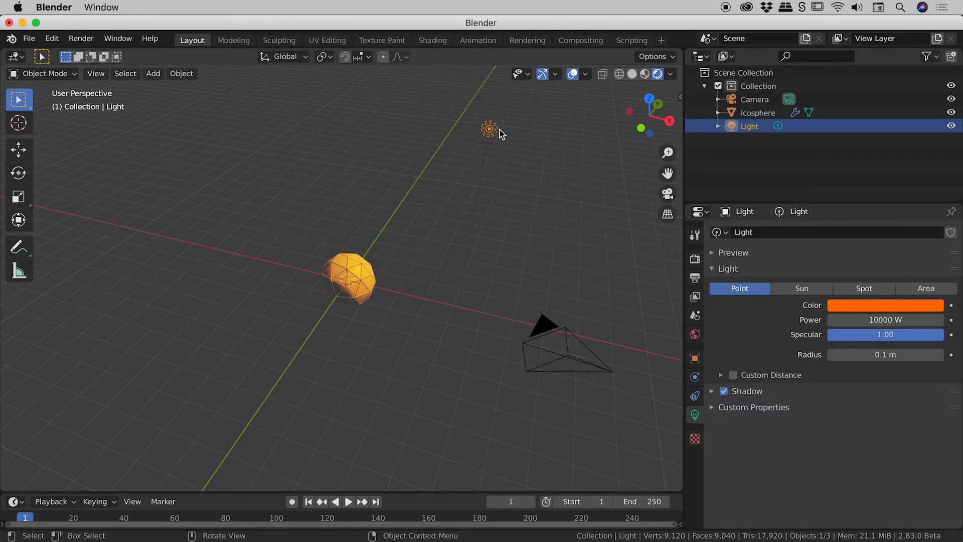
mouse_move(414, 173)
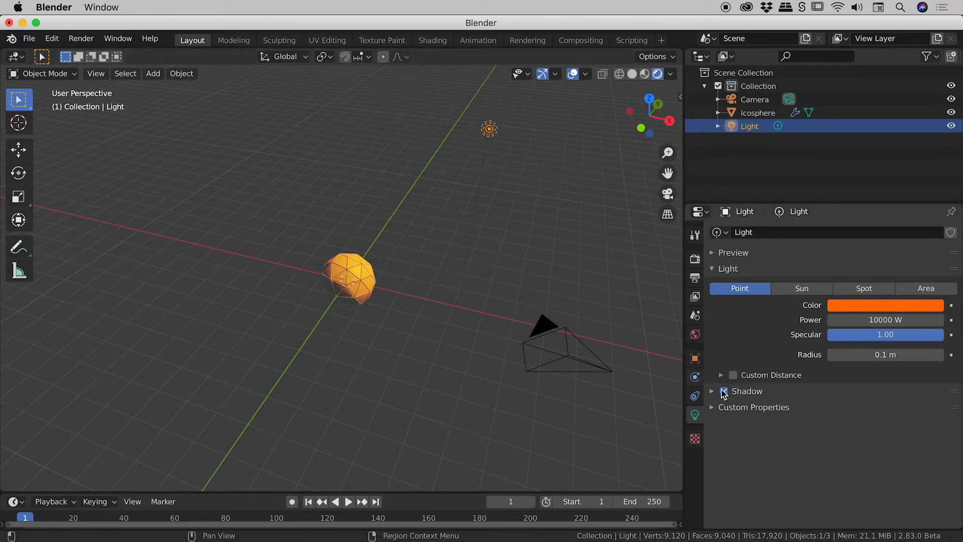
mouse_move(694, 359)
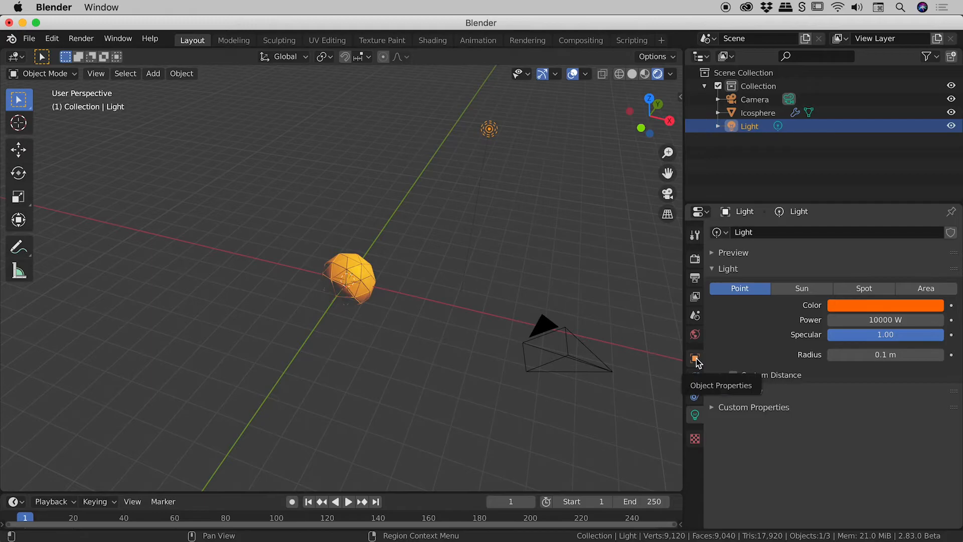
Step: Move the light to location 0,0,0 inside the sphere and hide the viewport overlays
click(694, 361)
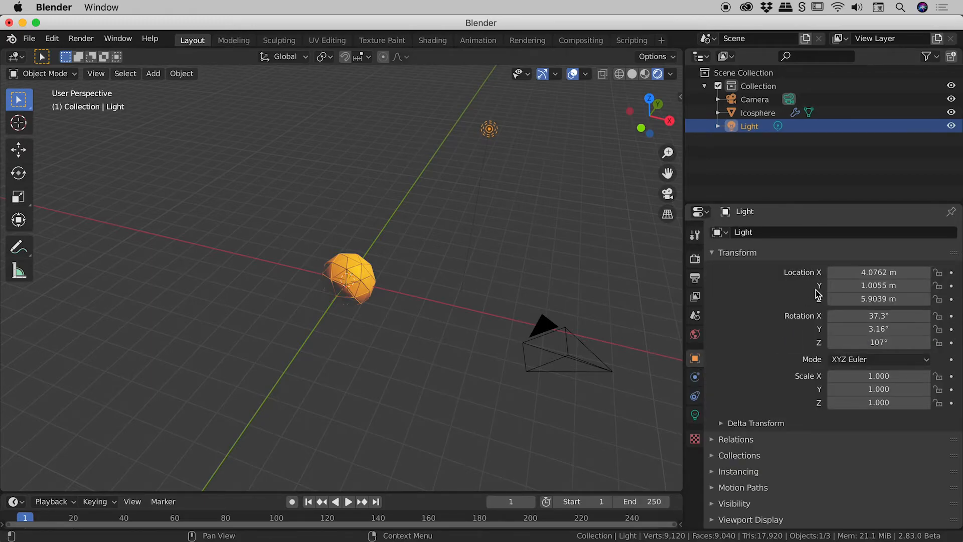
double_click(879, 272)
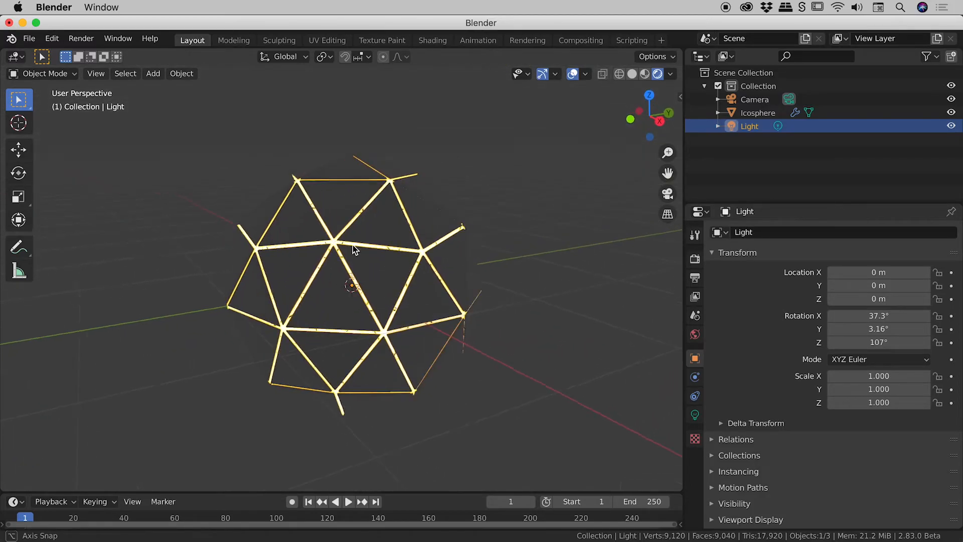
drag(353, 249, 382, 255)
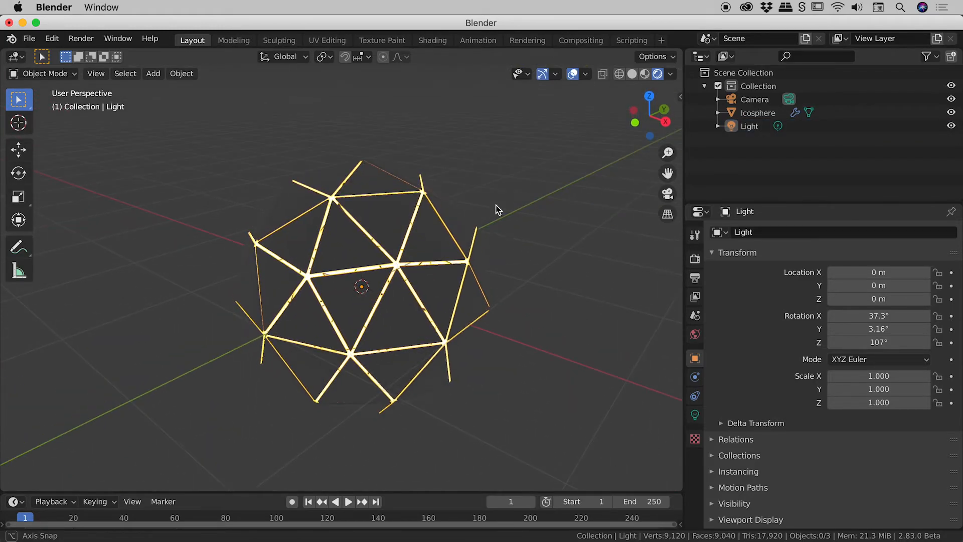
mouse_move(572, 74)
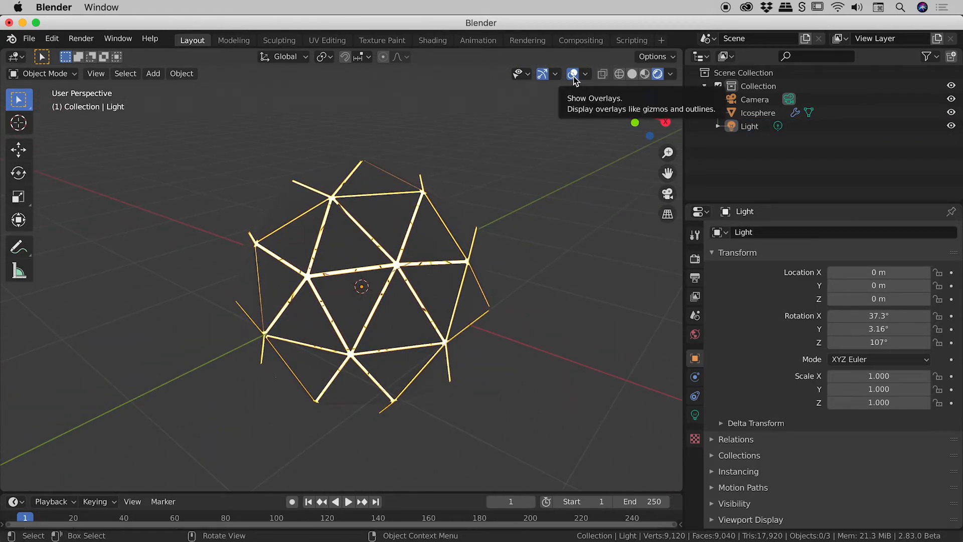
click(573, 73)
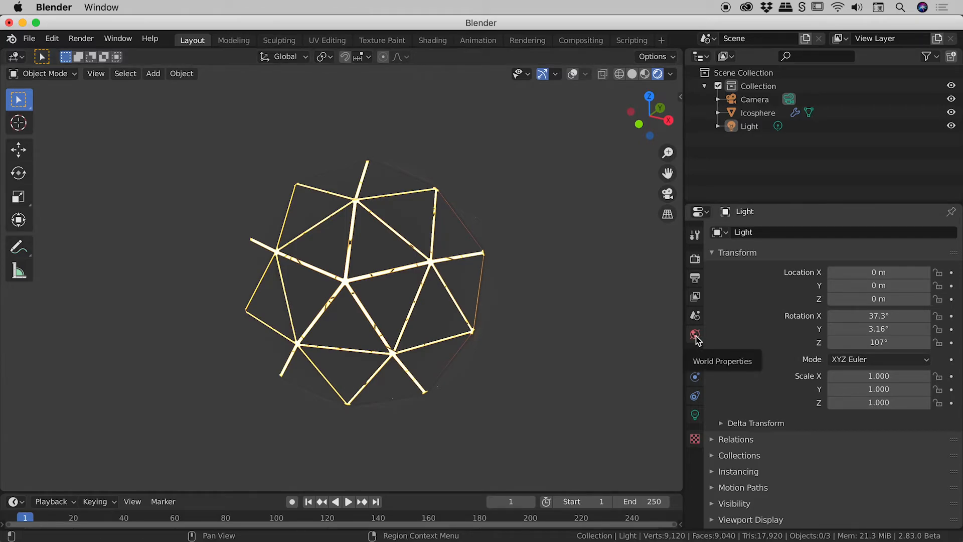
Step: Set the World colour to pure black so the orange wireframe stands out
click(694, 335)
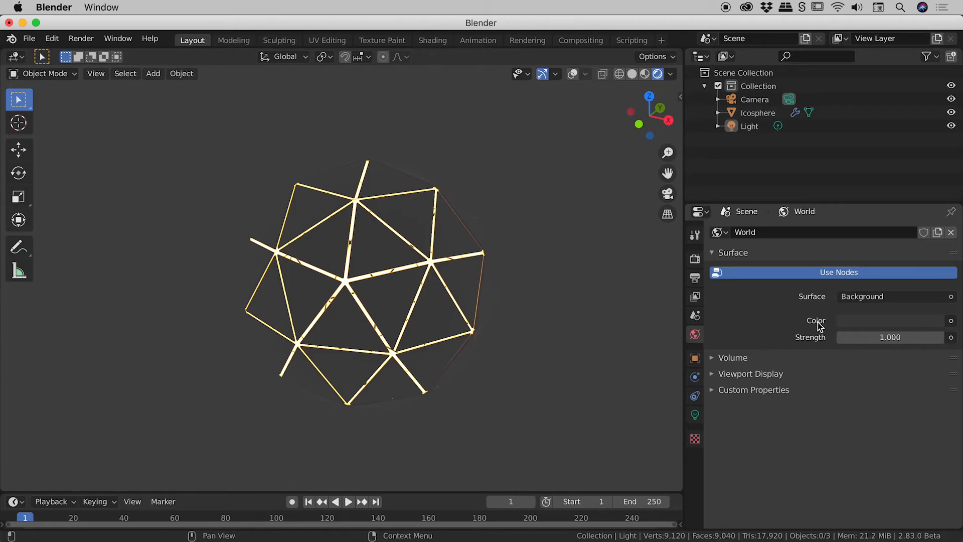
mouse_move(874, 325)
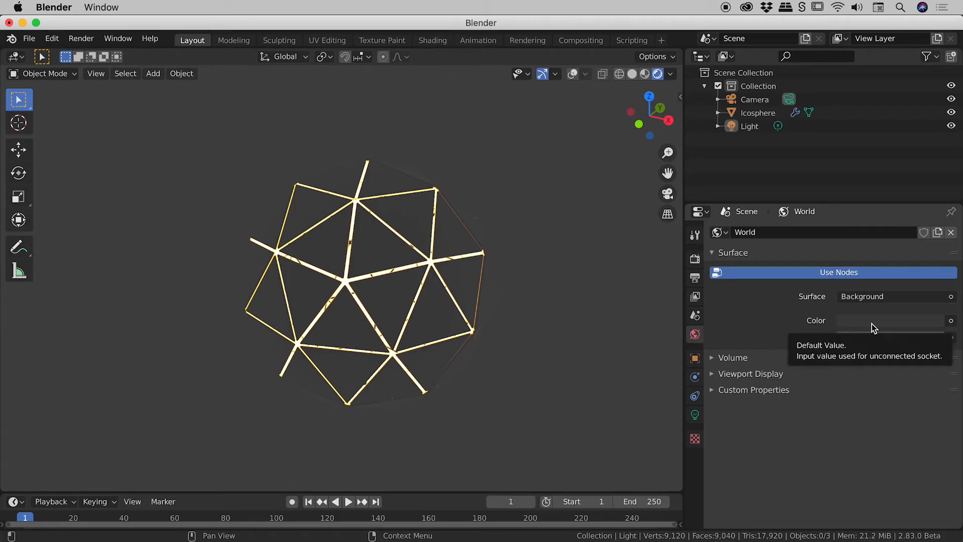
click(890, 319)
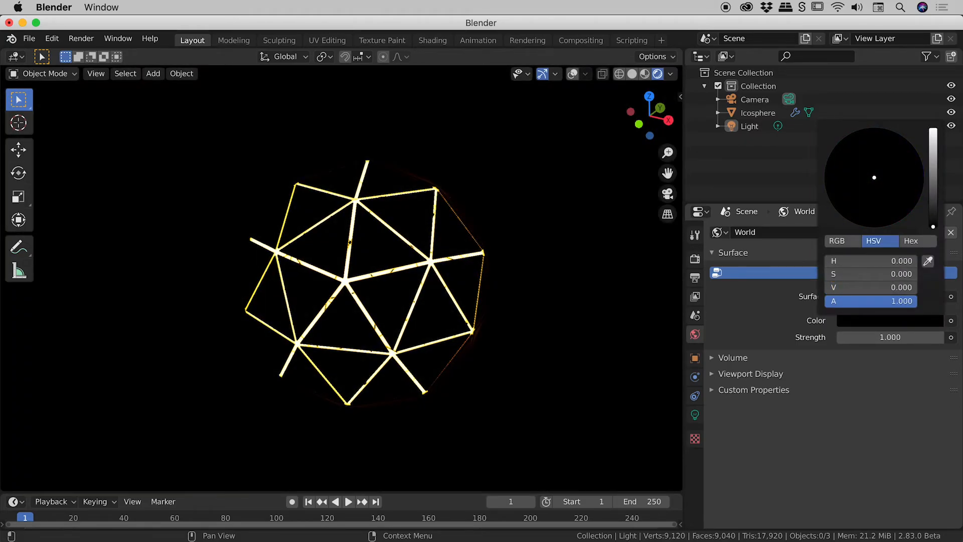
click(462, 214)
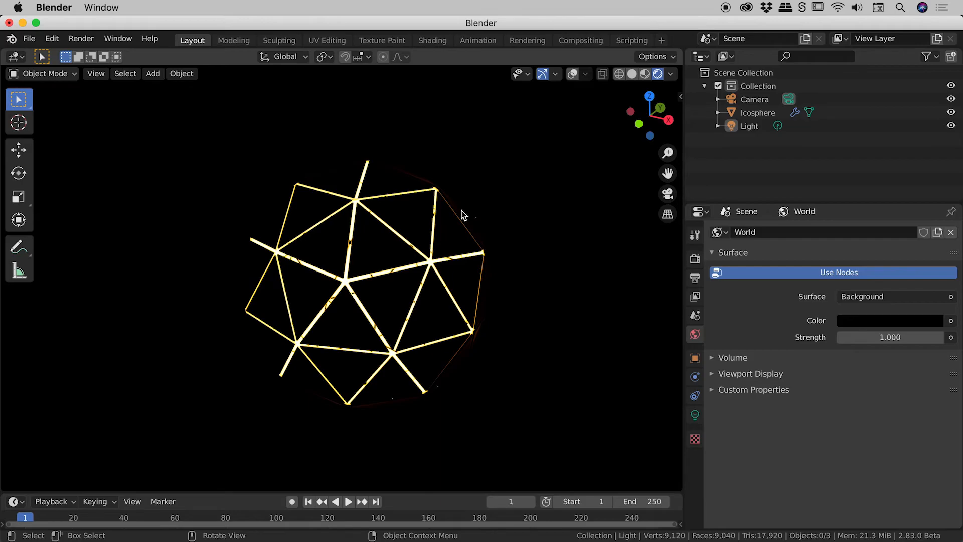
mouse_move(472, 245)
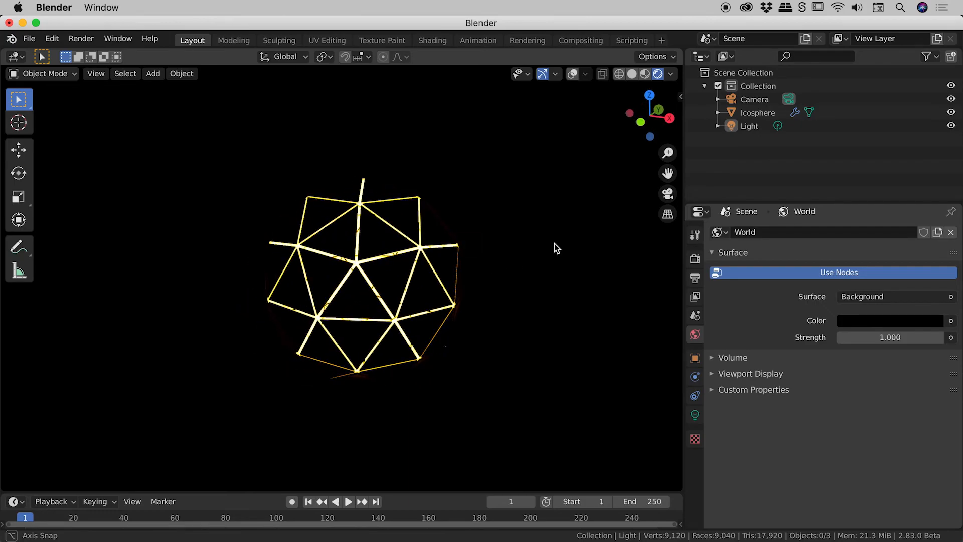
mouse_move(514, 240)
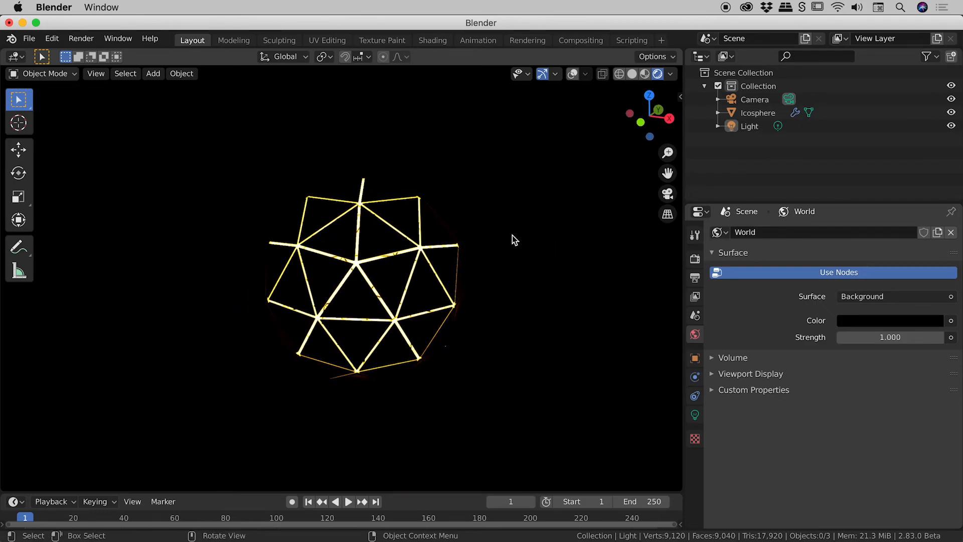
mouse_move(693, 260)
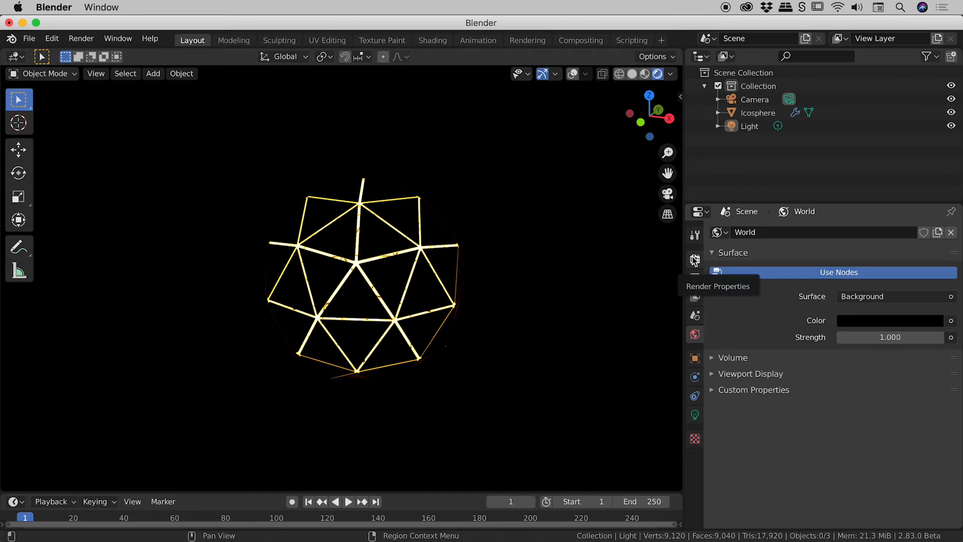
Step: Enable Bloom in the Eevee render settings to give the wireframe a soft glow halo
click(694, 259)
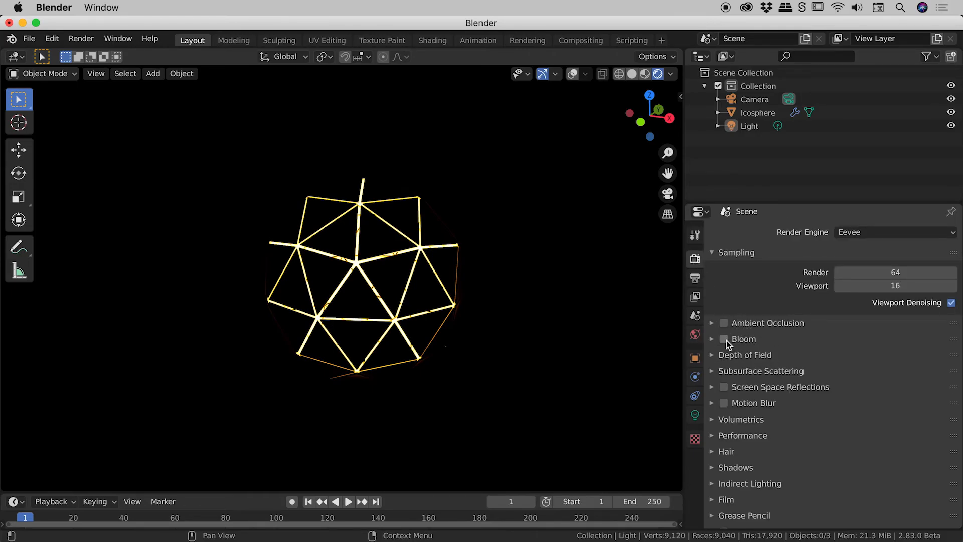
click(724, 338)
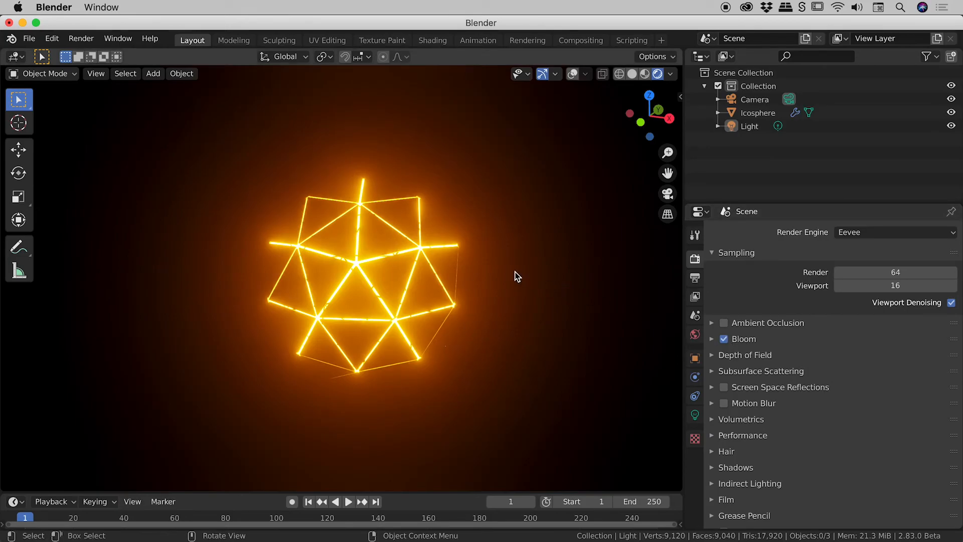